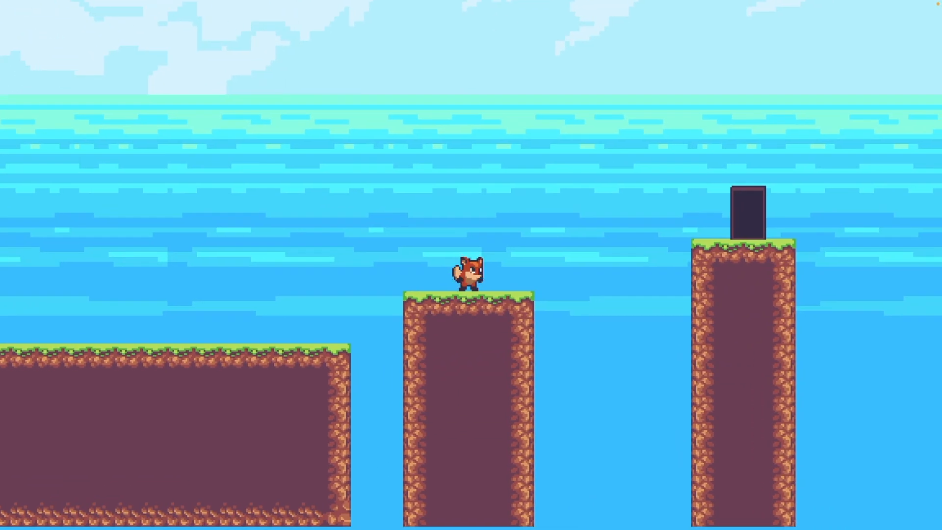
Step: Play the fox from the sea level into the forest level, then close the game window
key("Right")
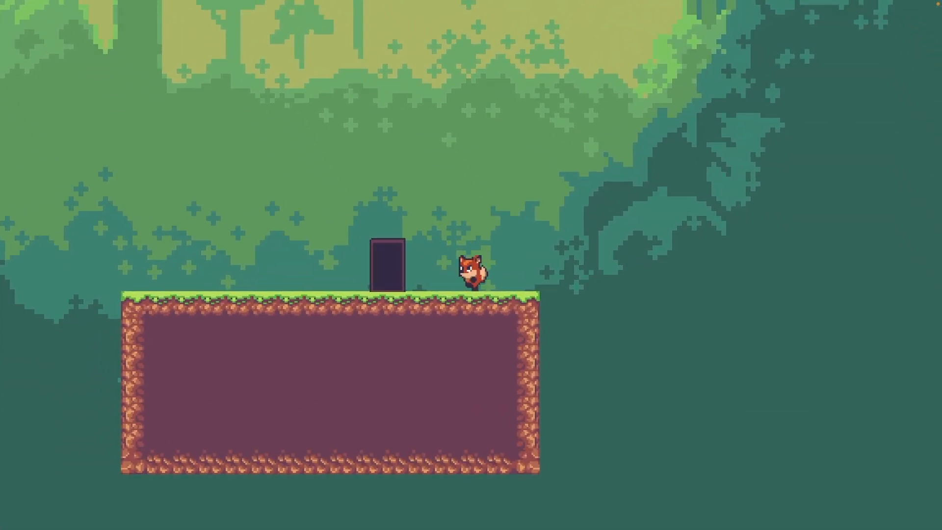
left_click(825, 10)
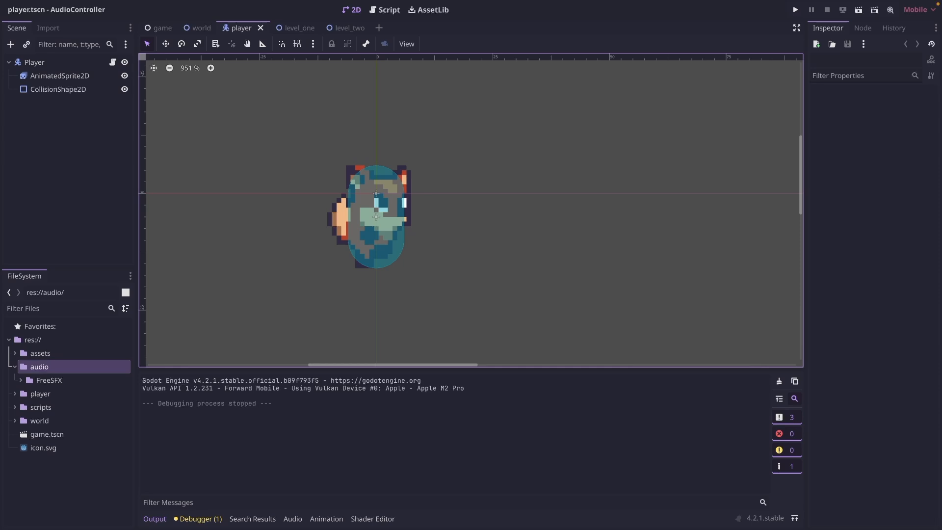
mouse_move(182, 125)
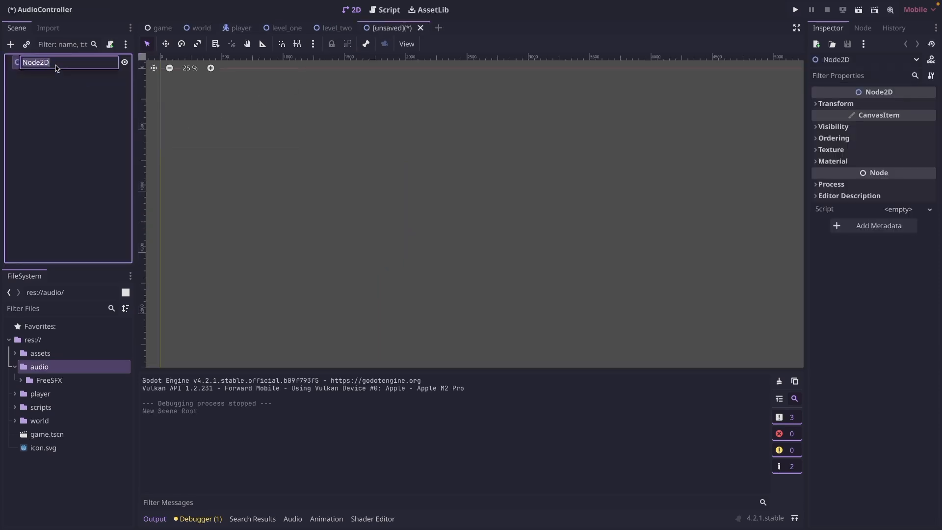
Step: Name the root AudioController and save it as audio/audio_controller.tscn
type("AudioController")
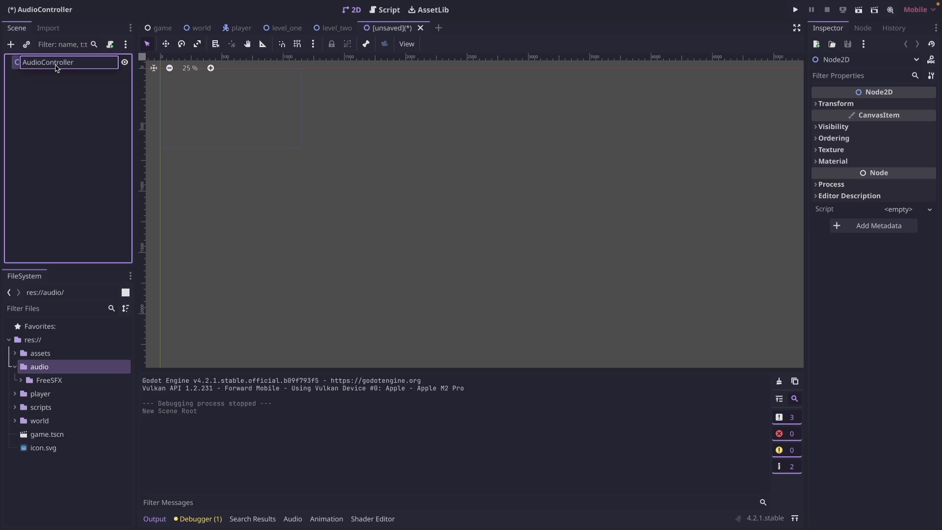
key("Return")
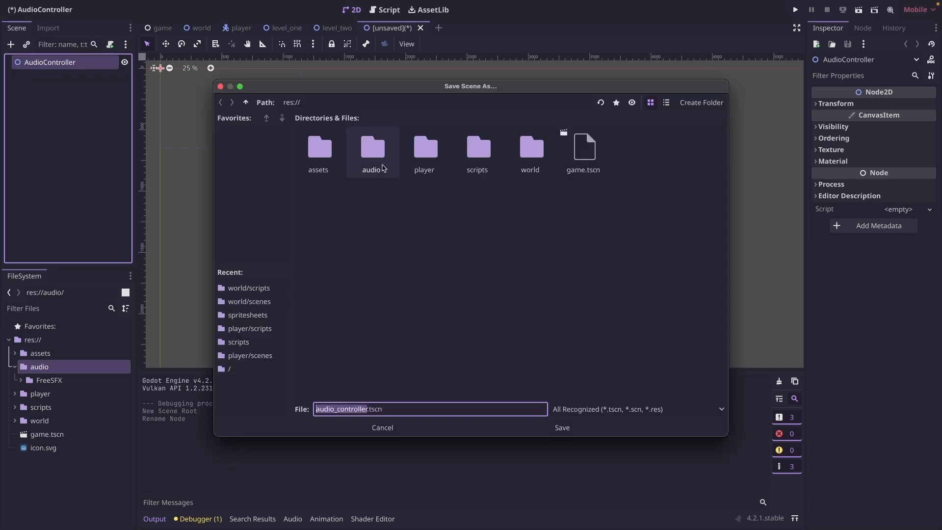
double_click(372, 148)
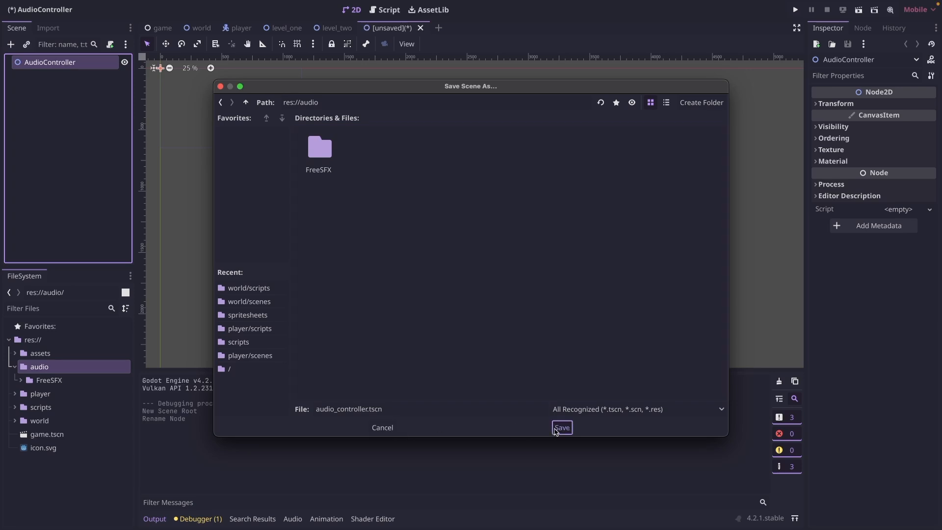
left_click(561, 427)
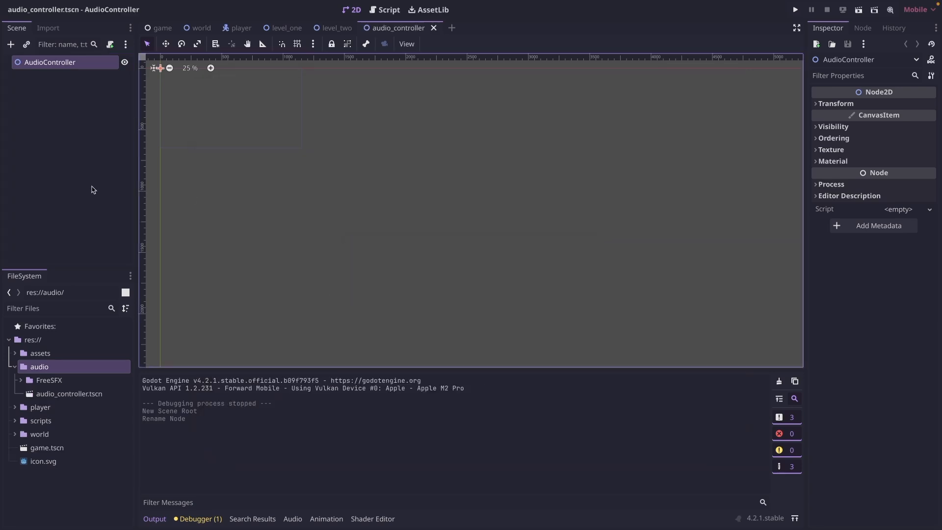
mouse_move(73, 94)
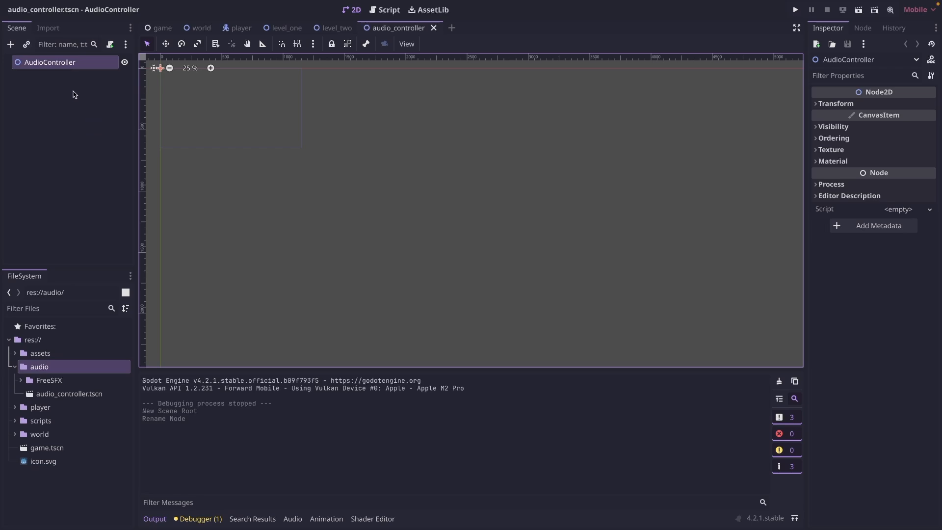
mouse_move(50, 62)
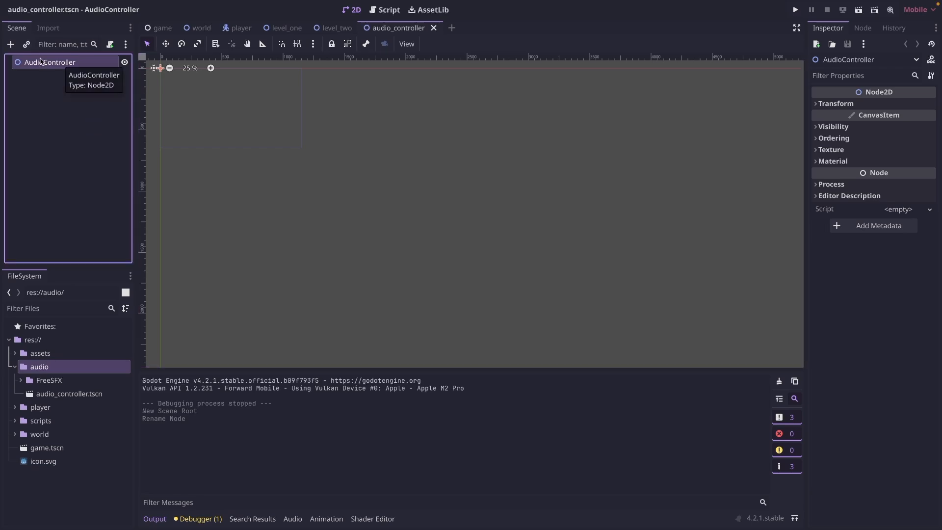
Step: Add an AudioStreamPlayer, duplicate it twice, and name the three Music, Jump and EndLevel
left_click(10, 43)
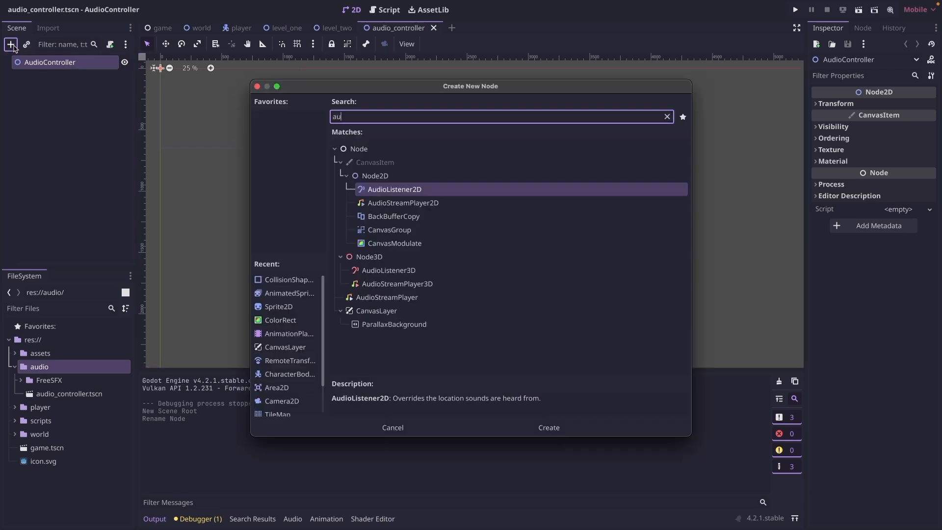
type("dio")
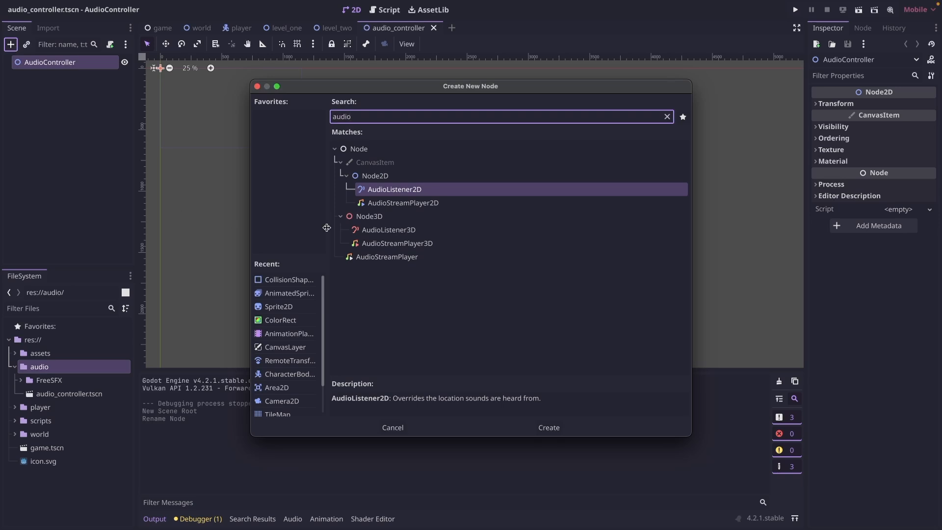
left_click(547, 428)
type("M")
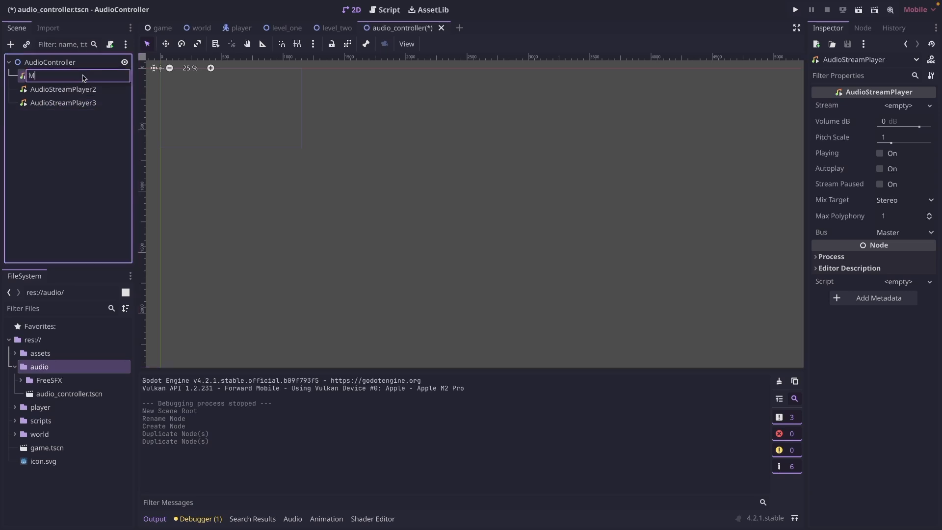
key("Return")
type("Ju")
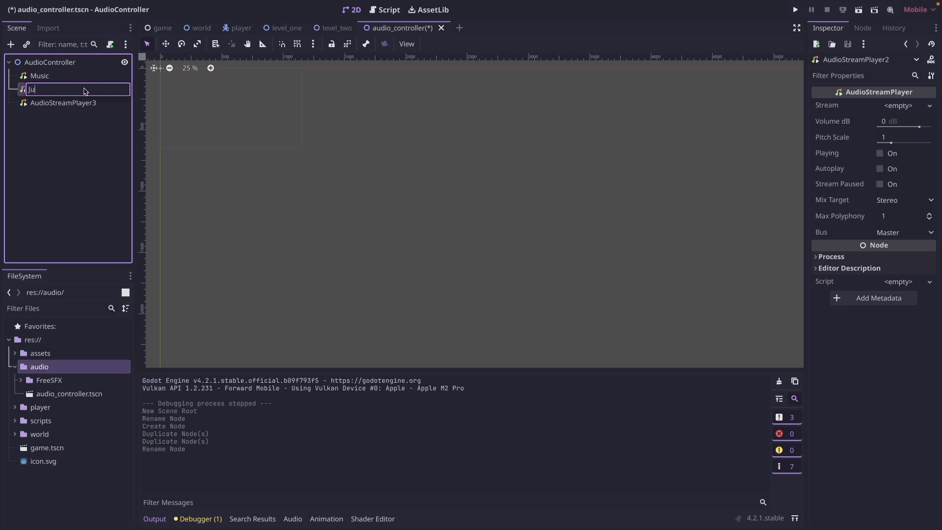
key("Return")
type("End")
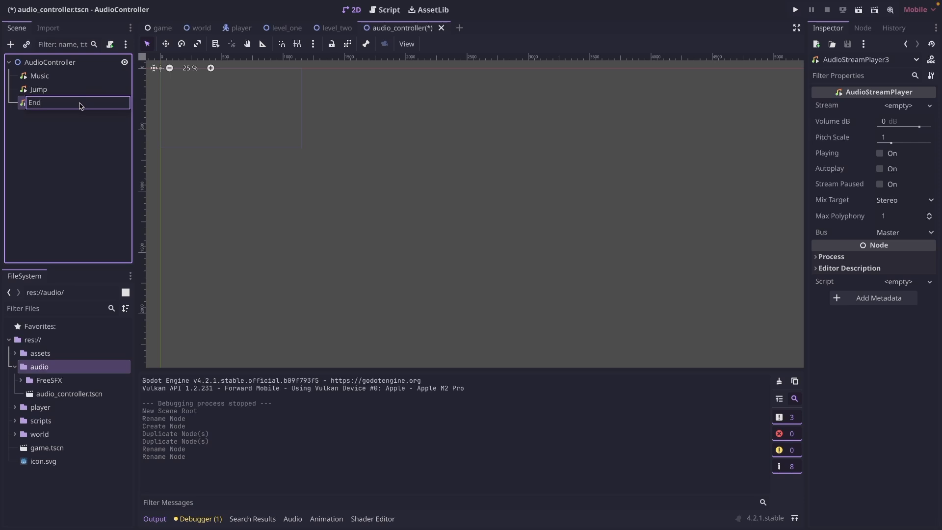
key("Return")
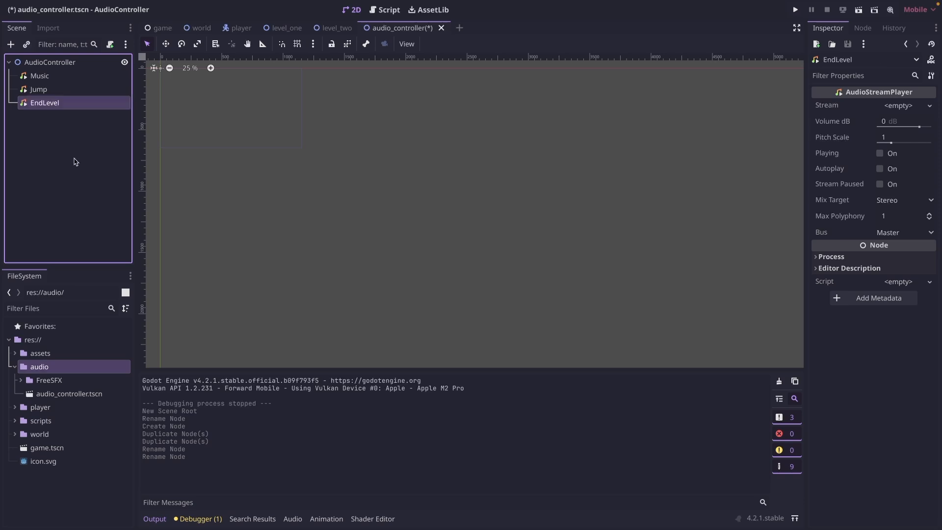
left_click(39, 75)
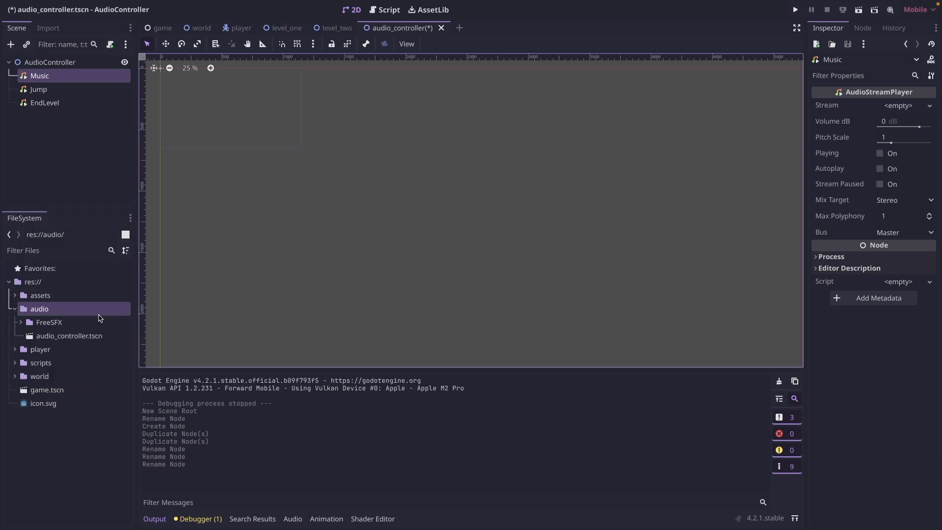
mouse_move(24, 309)
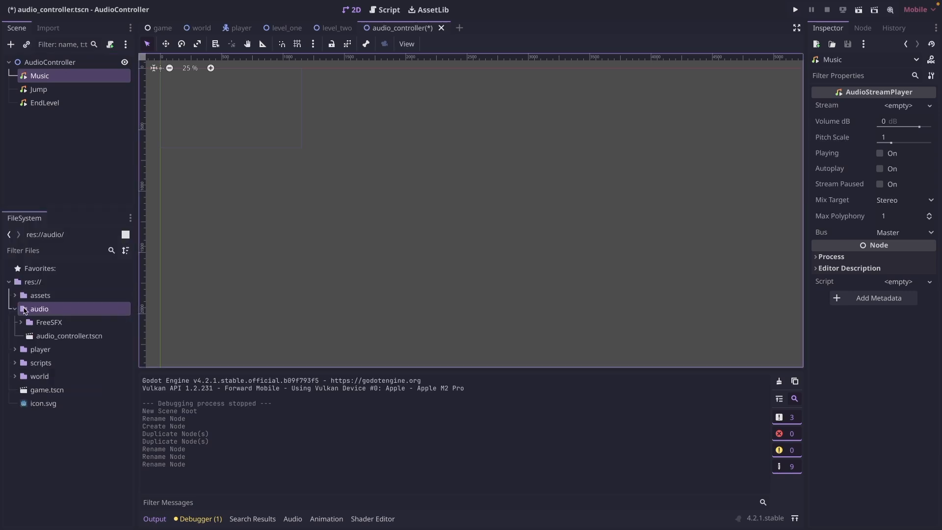
Step: Browse FreeSFX > GameSFX > Music > Nes Style and select Retro Music Loop - PV8 - NES Style 01.wav
left_click(19, 322)
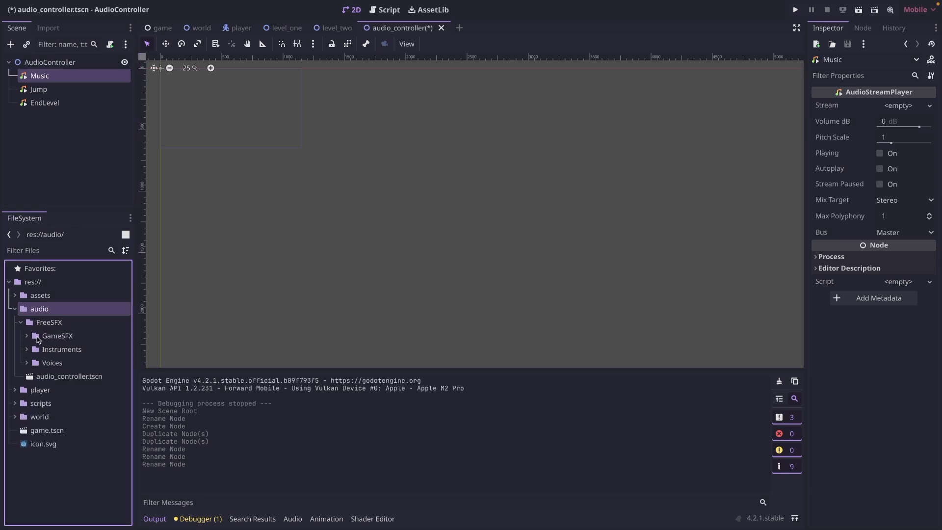
left_click(57, 335)
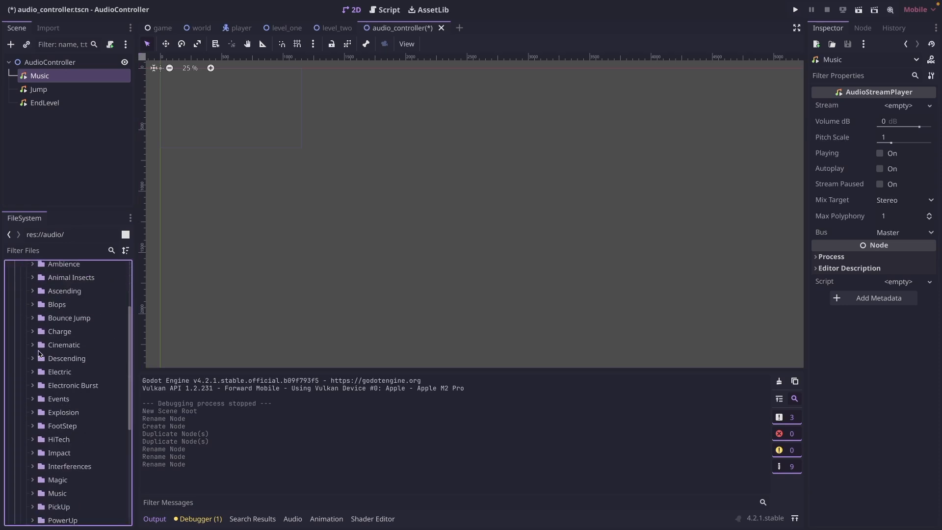
scroll("down", 3)
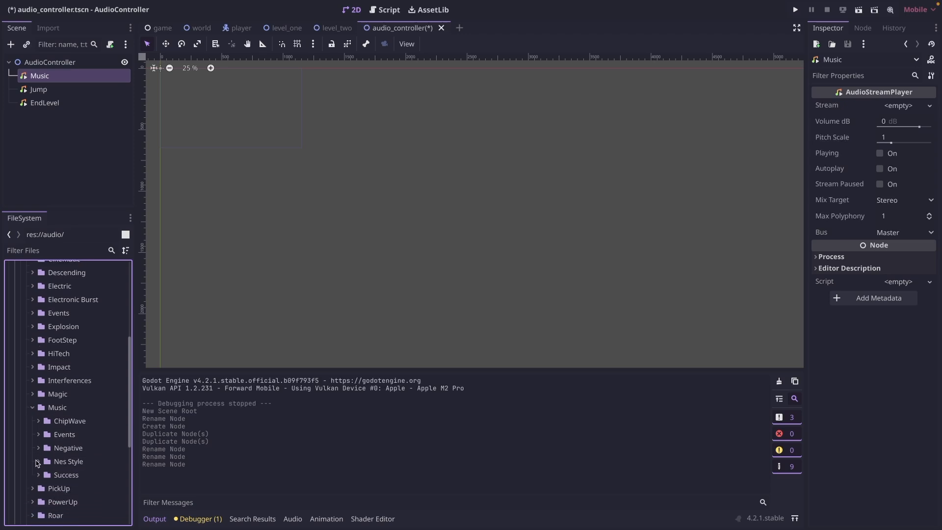
left_click(39, 460)
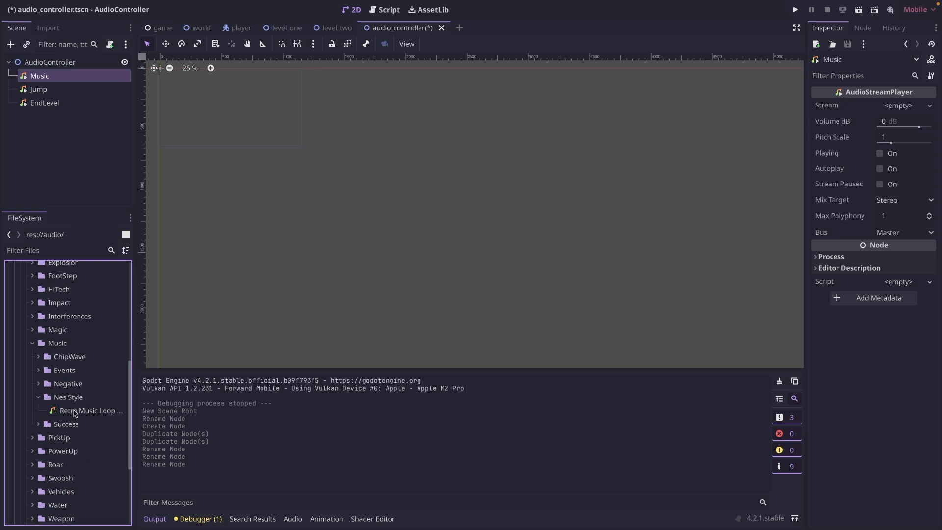
mouse_move(91, 410)
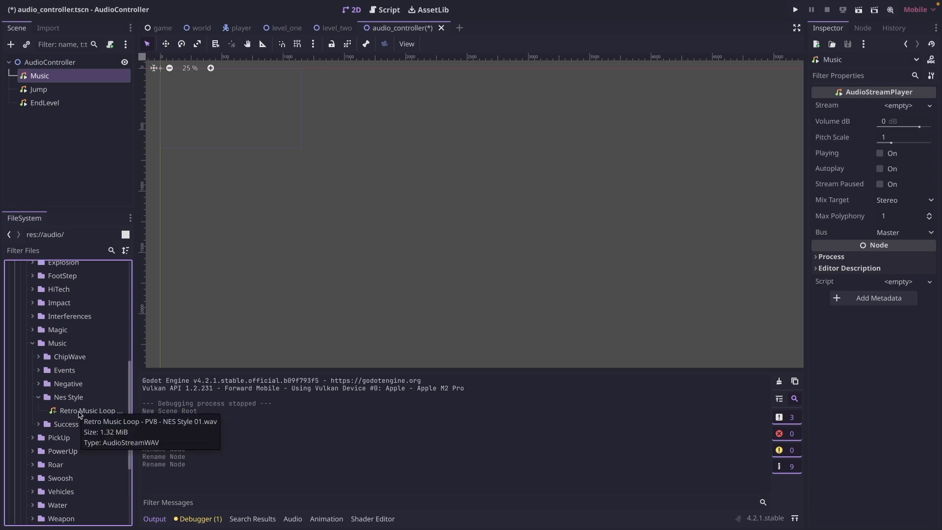
left_click(90, 410)
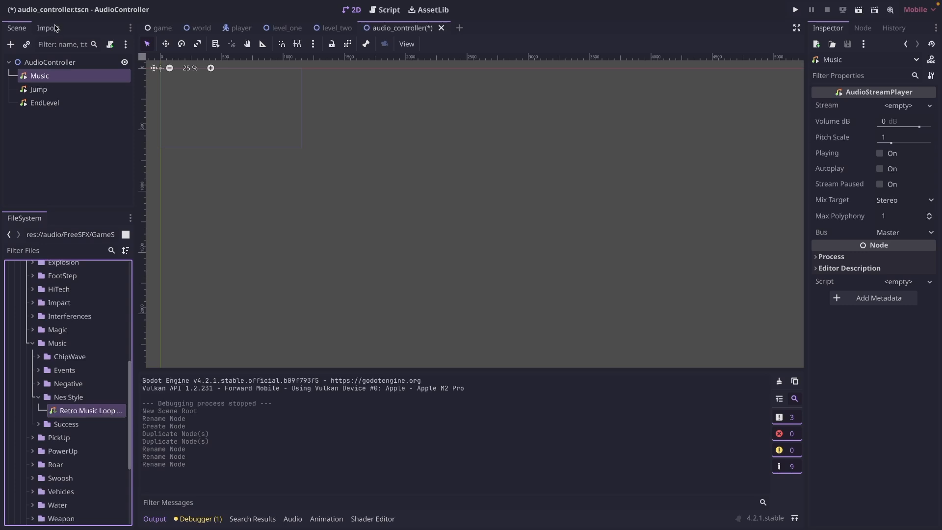
Step: Set the retro music loop's import Loop Mode to Forward, then return to the scene tree
left_click(48, 28)
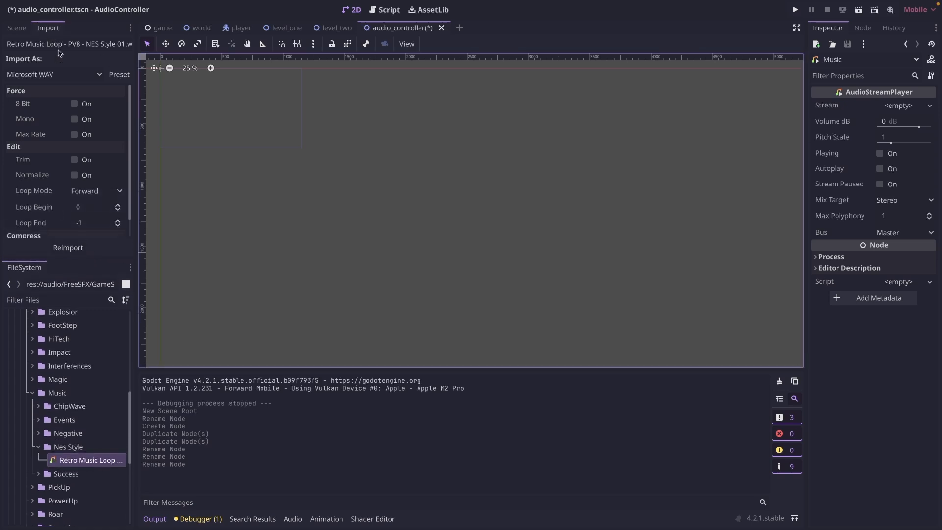
left_click(95, 190)
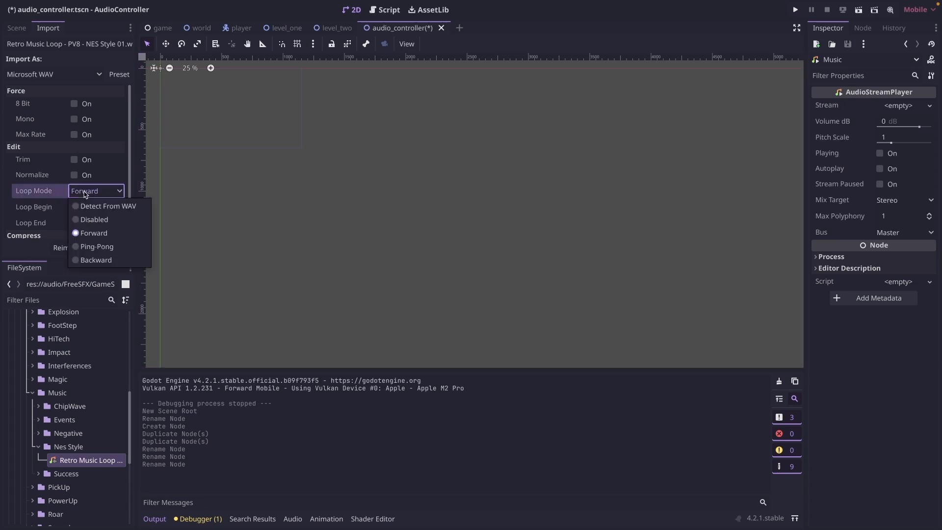
left_click(93, 233)
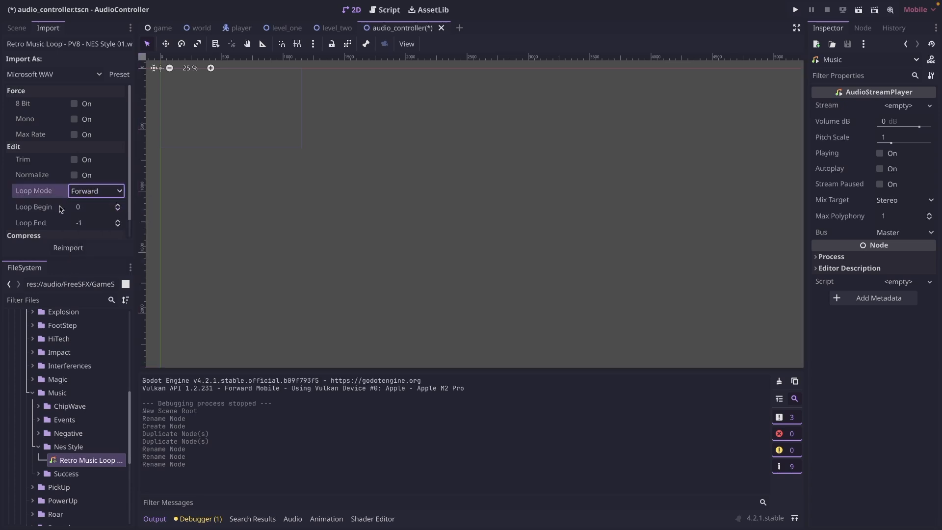
left_click(96, 190)
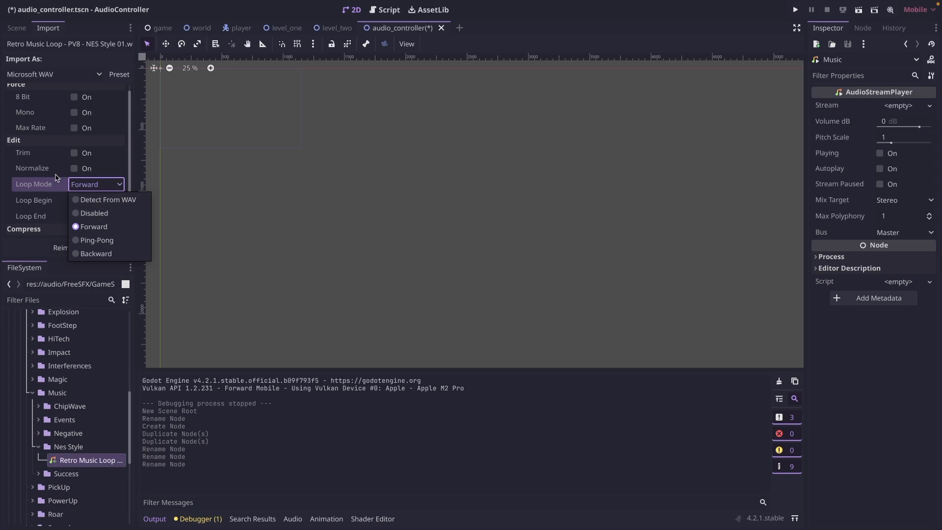
left_click(92, 227)
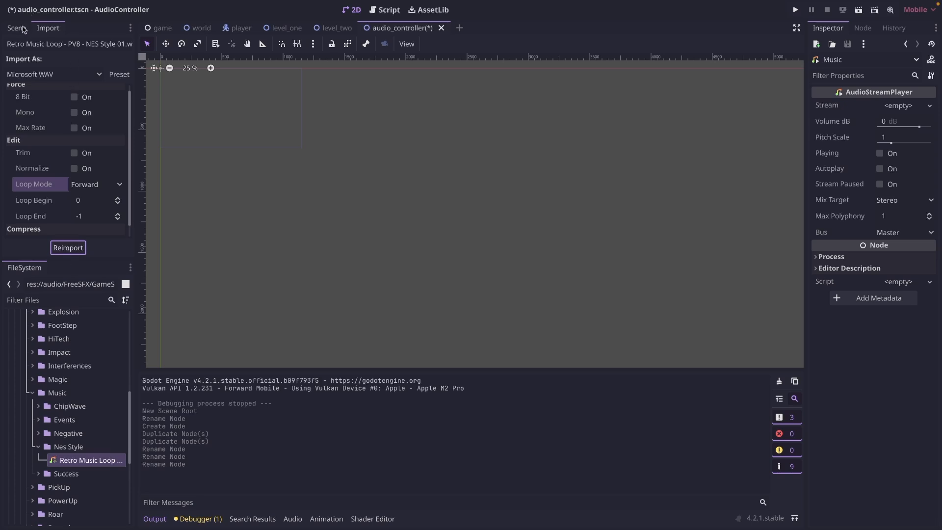
left_click(16, 27)
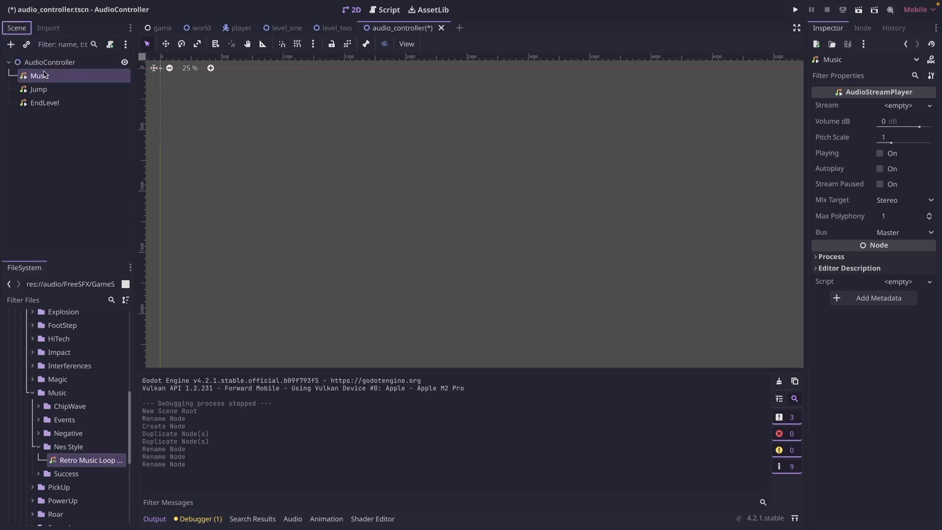
mouse_move(509, 236)
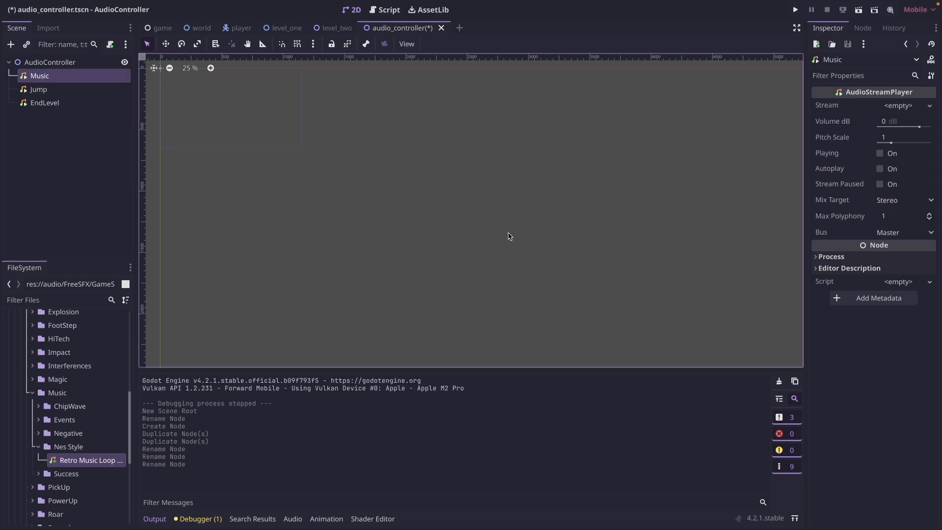
mouse_move(66, 461)
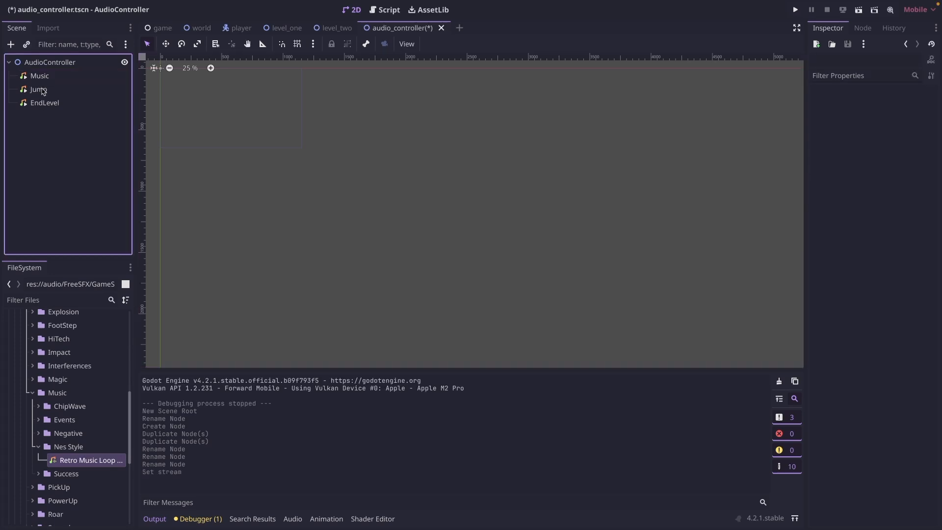
Step: Select the Jump player once Music has the retro loop as its stream
left_click(38, 89)
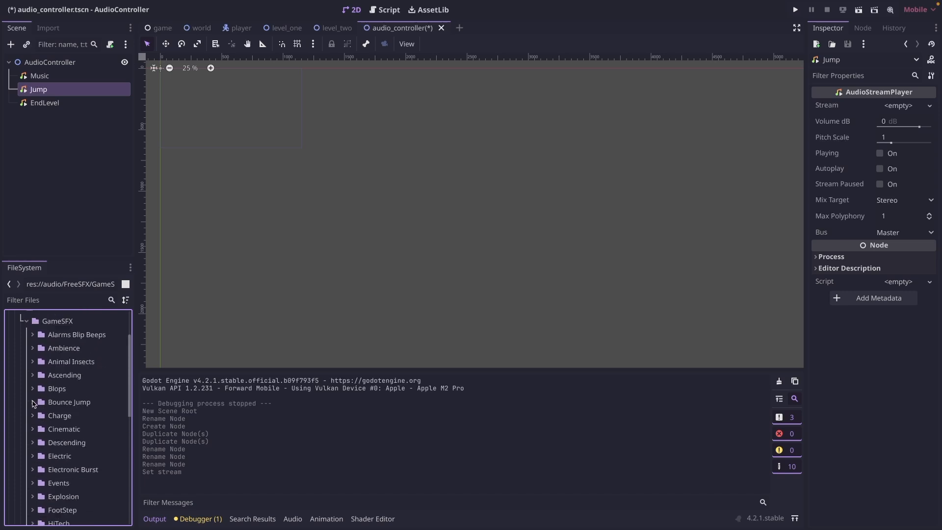
Step: Give Jump the Retro Jump Classic stream from Bounce Jump with pitch scale 1.75
left_click(33, 402)
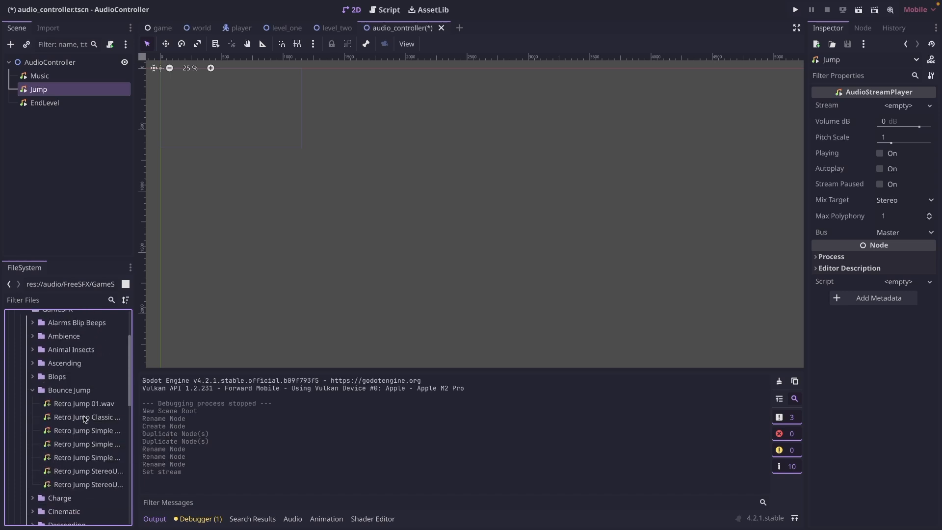
left_click(87, 417)
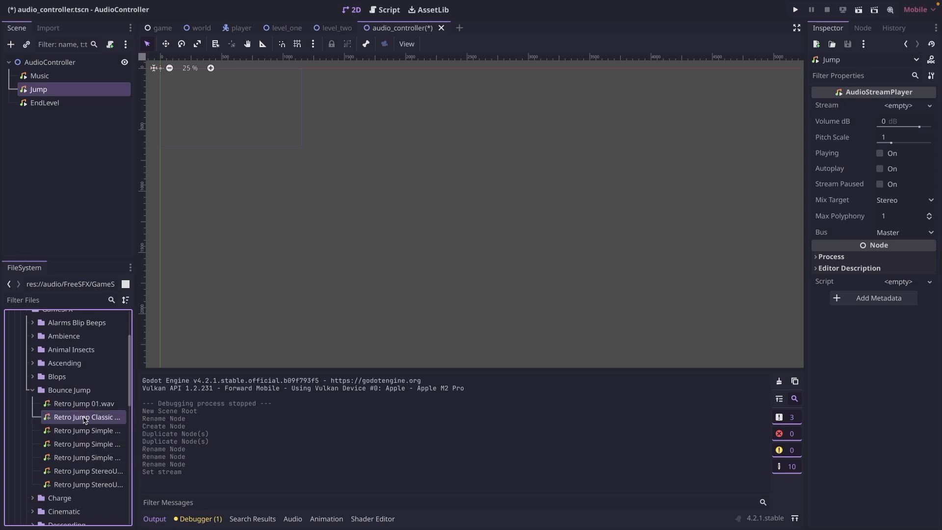
mouse_move(74, 414)
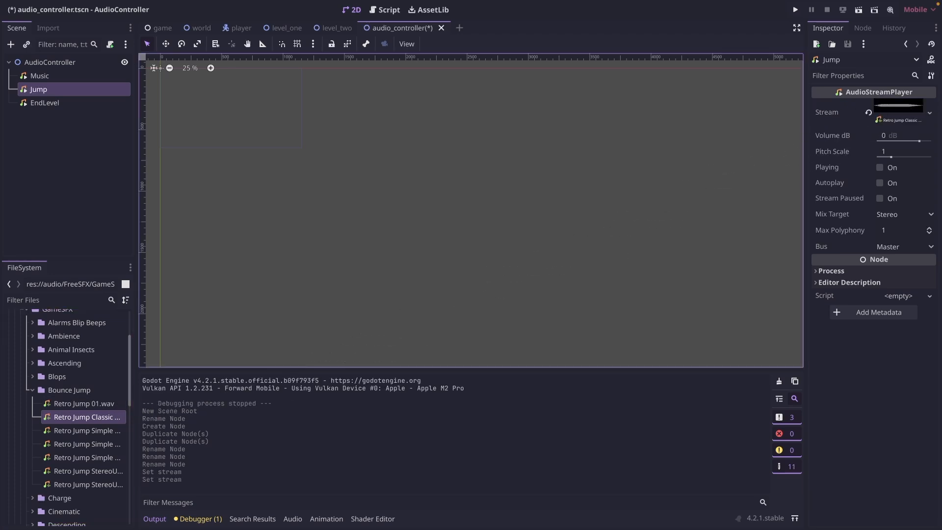
left_click(901, 151)
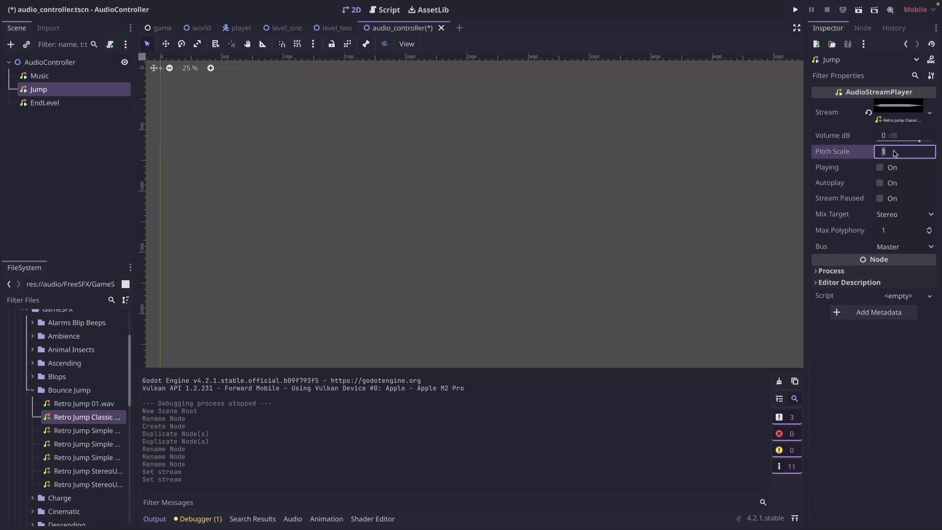
type("1.75")
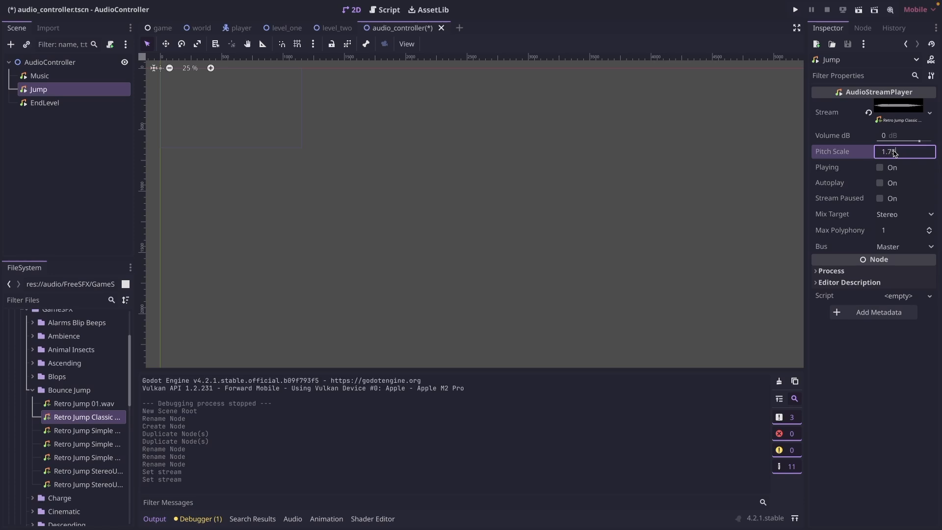
key("Return")
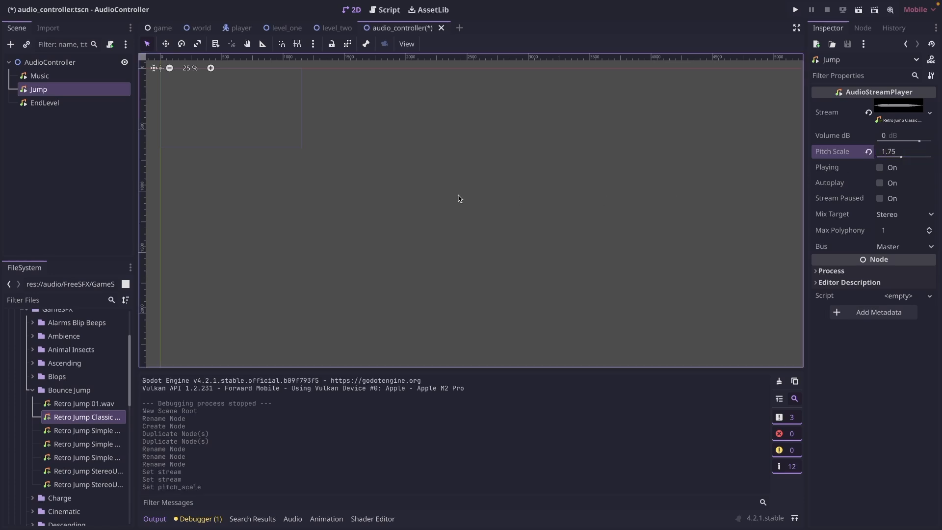
left_click(44, 102)
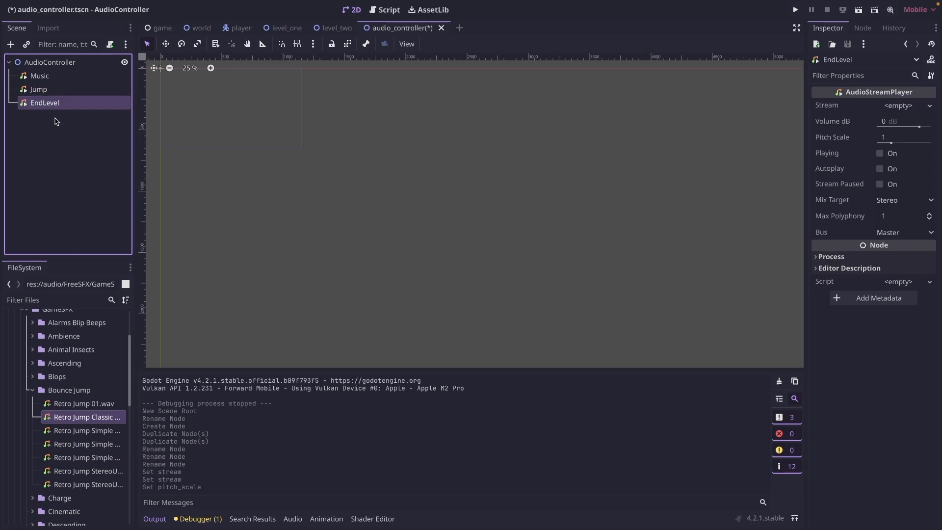
Step: Give EndLevel the Retro Success Melody 01 stream, 7 dB volume and an adjusted pitch
scroll("down", 3)
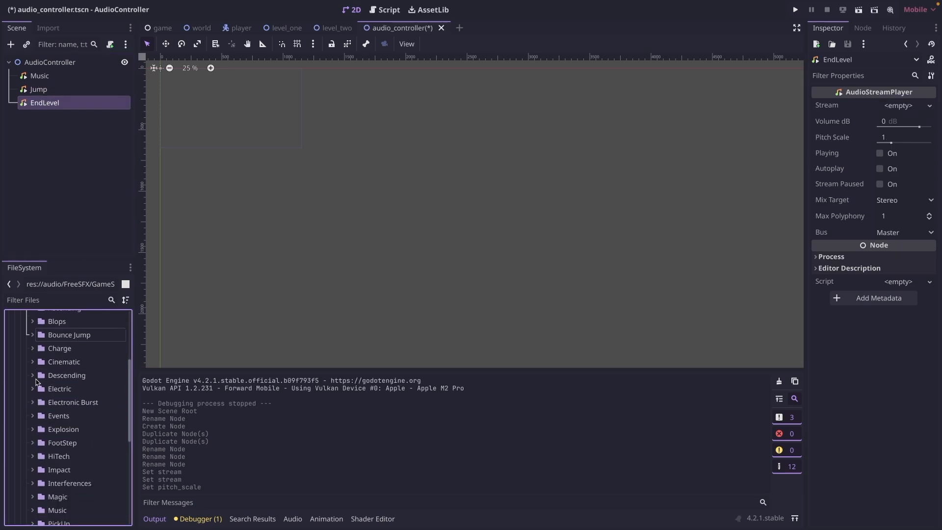
scroll("down", 3)
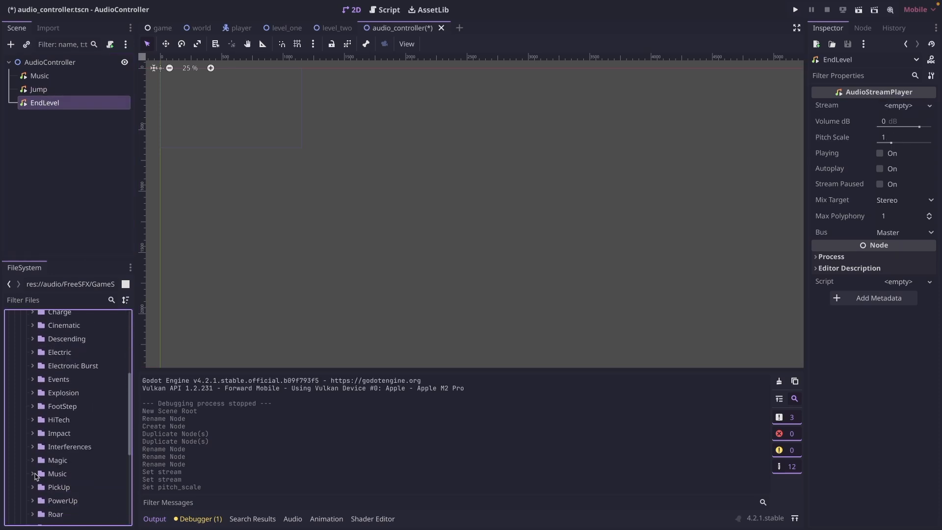
left_click(39, 476)
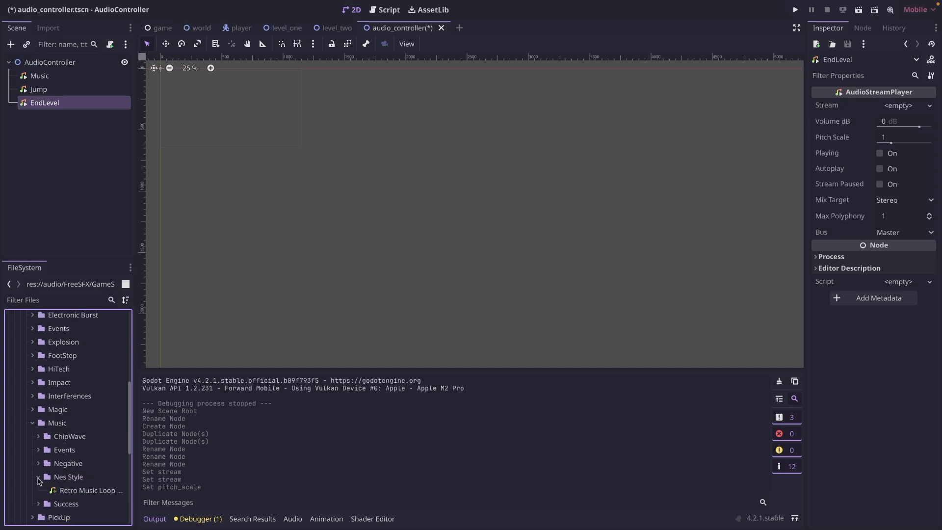
left_click(38, 434)
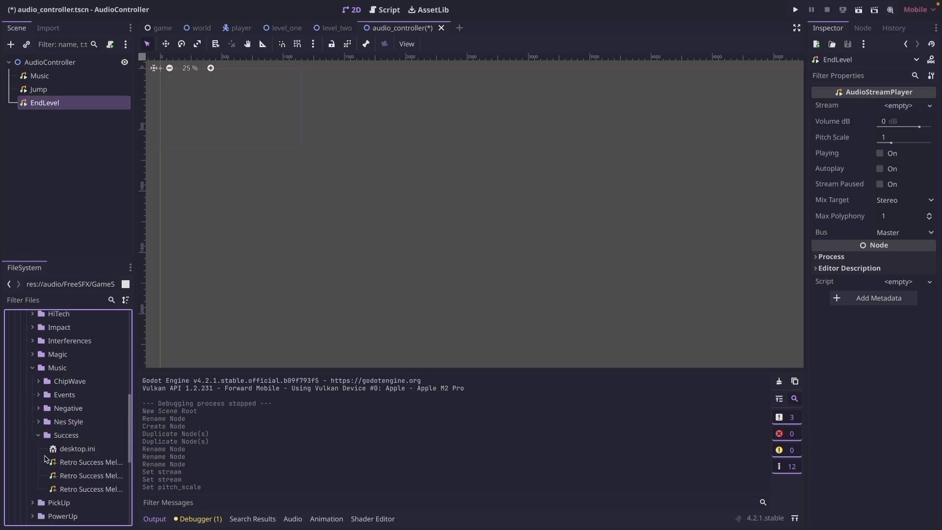
scroll("down", 3)
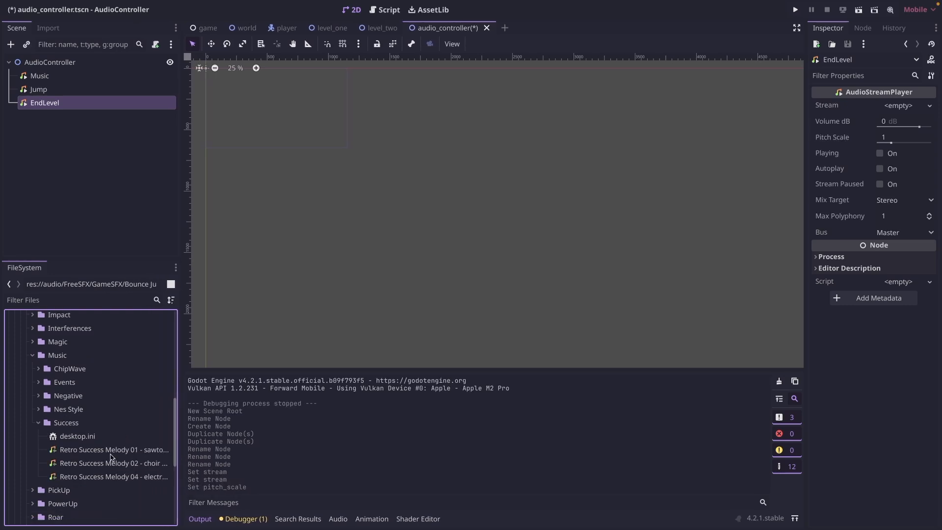
left_click(114, 450)
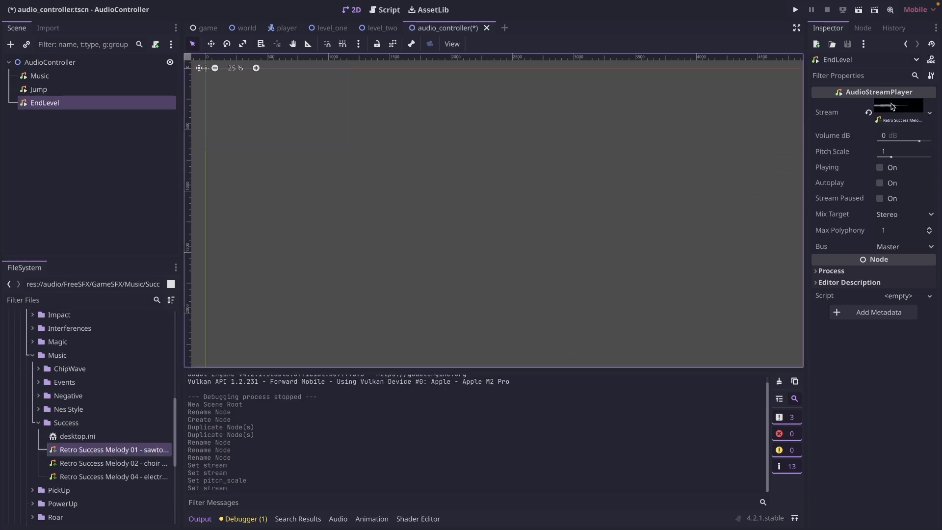
left_click(901, 135)
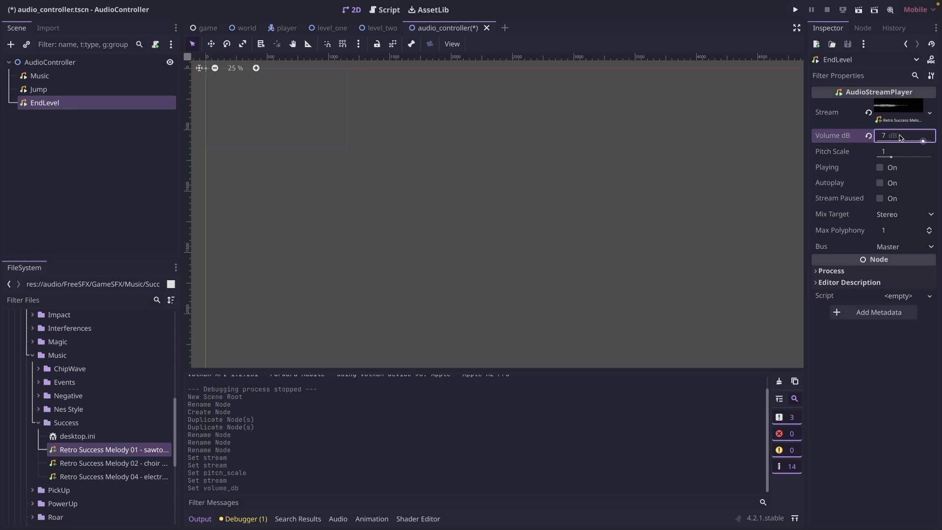
left_click(904, 150)
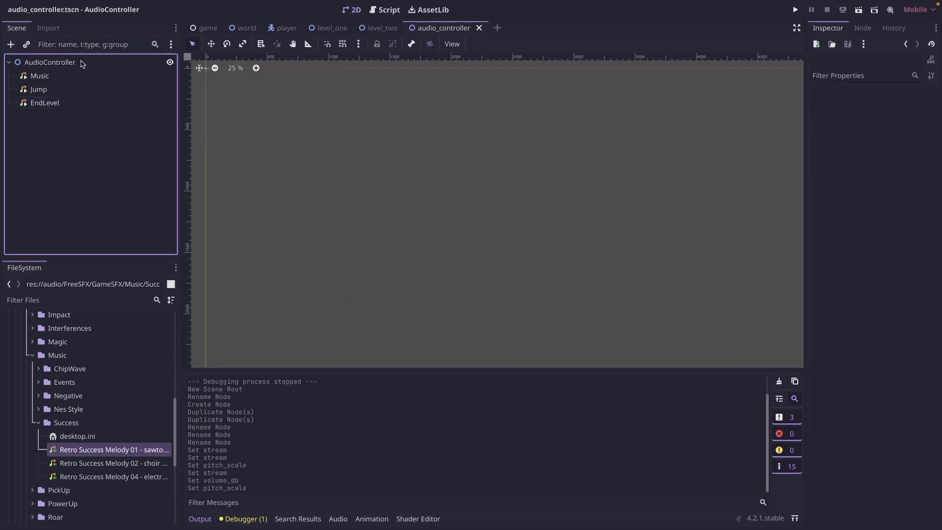
Step: Attach a new script res://audio/audio_controller.gd to the AudioController root
left_click(50, 62)
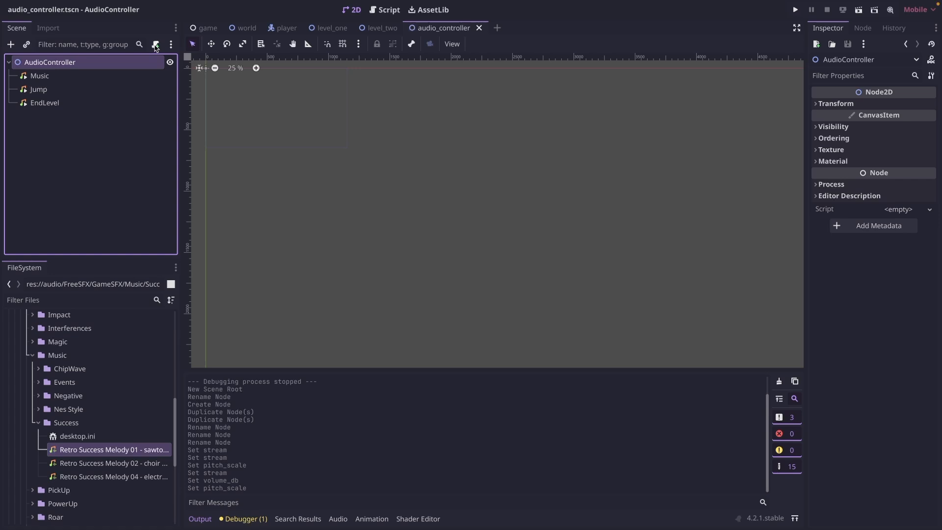
left_click(155, 45)
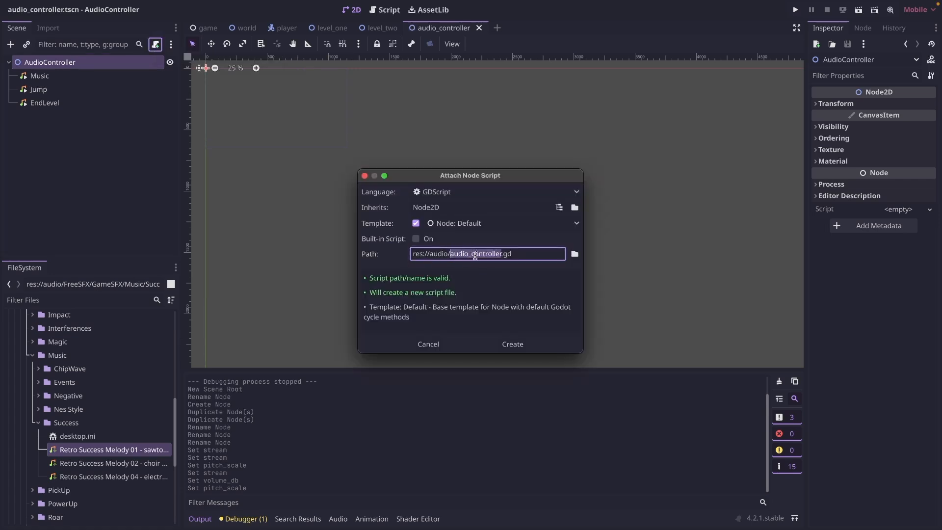
left_click(511, 343)
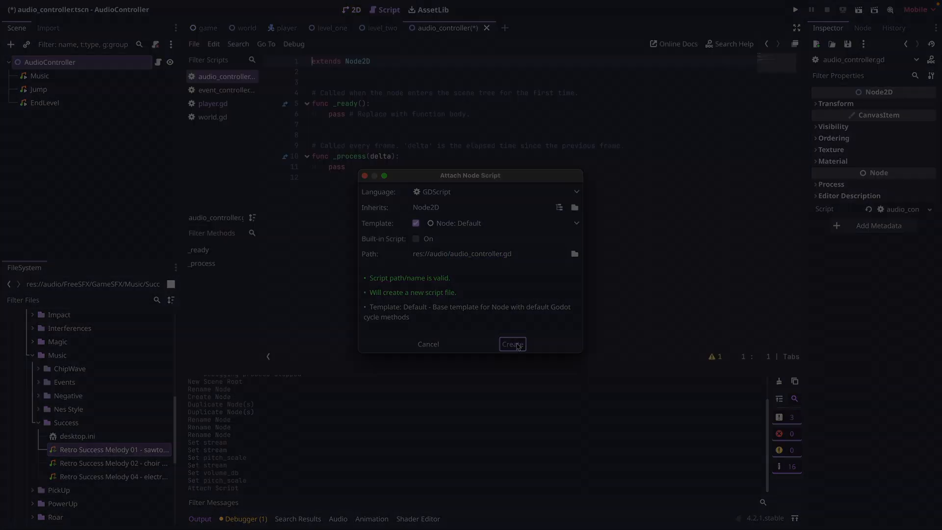
Step: Write mute-guarded play_music, play_jump and play_end_level functions calling $Music, $Jump and $EndLevel
left_click(512, 344)
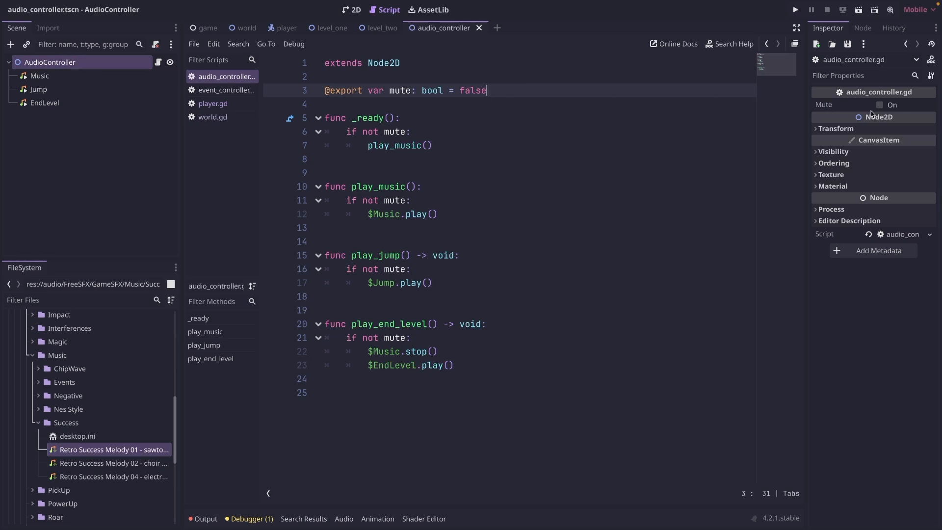
left_click(879, 105)
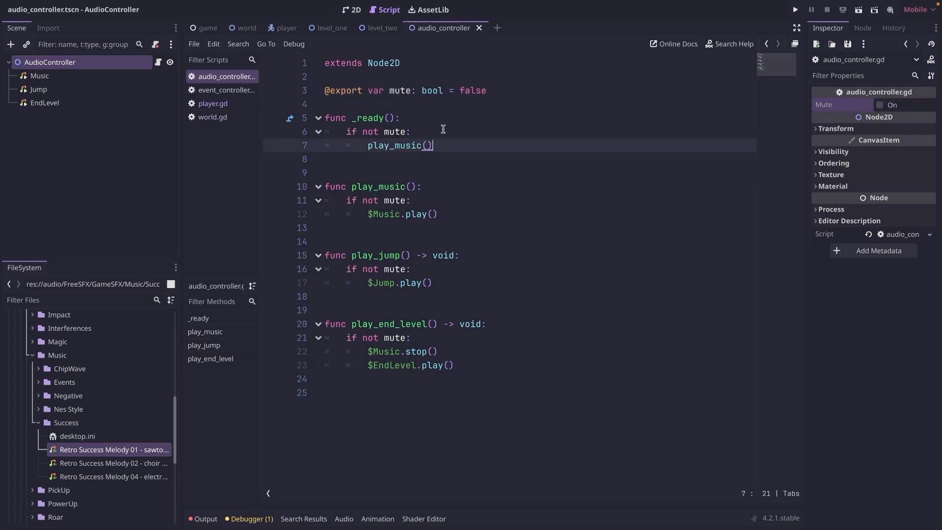
mouse_move(391, 191)
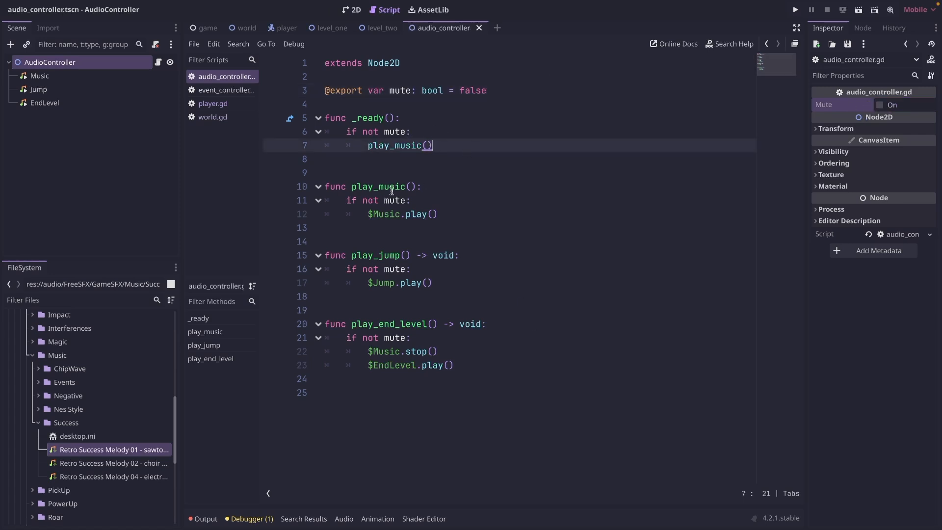
mouse_move(419, 161)
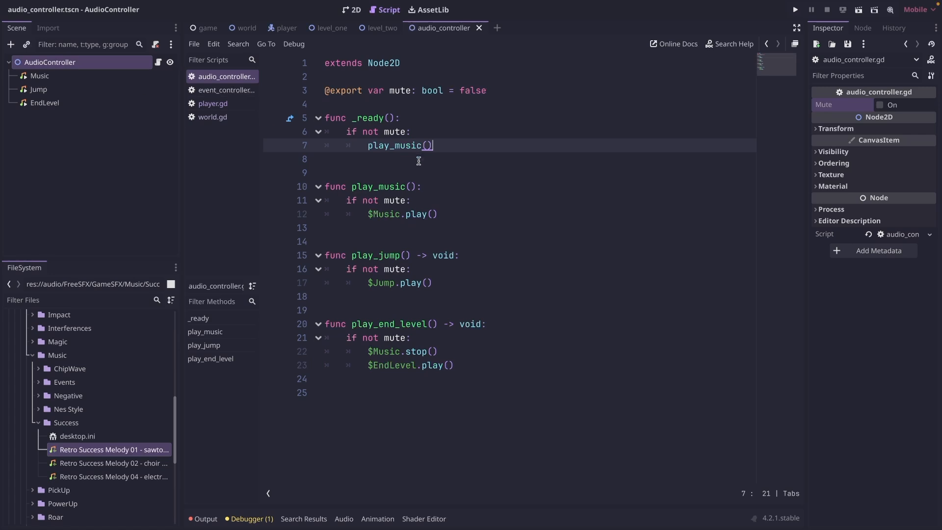
left_click(509, 255)
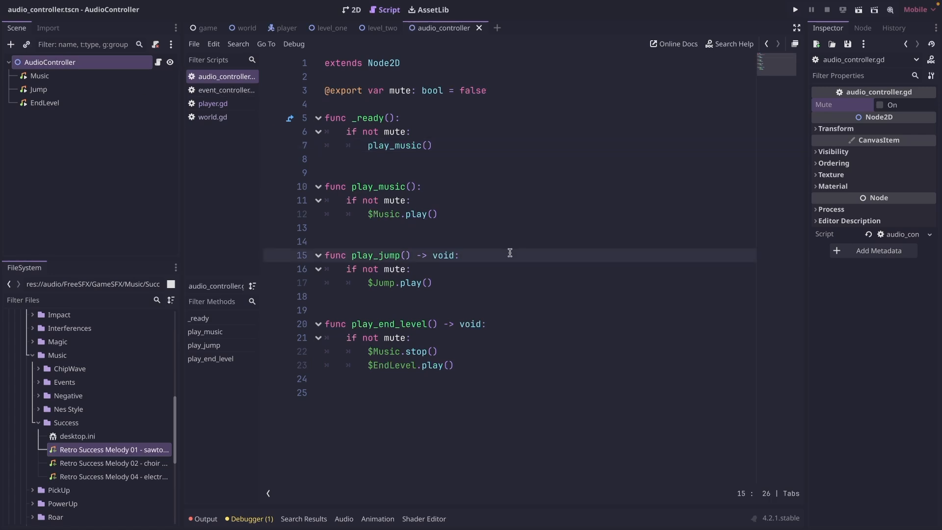
mouse_move(455, 284)
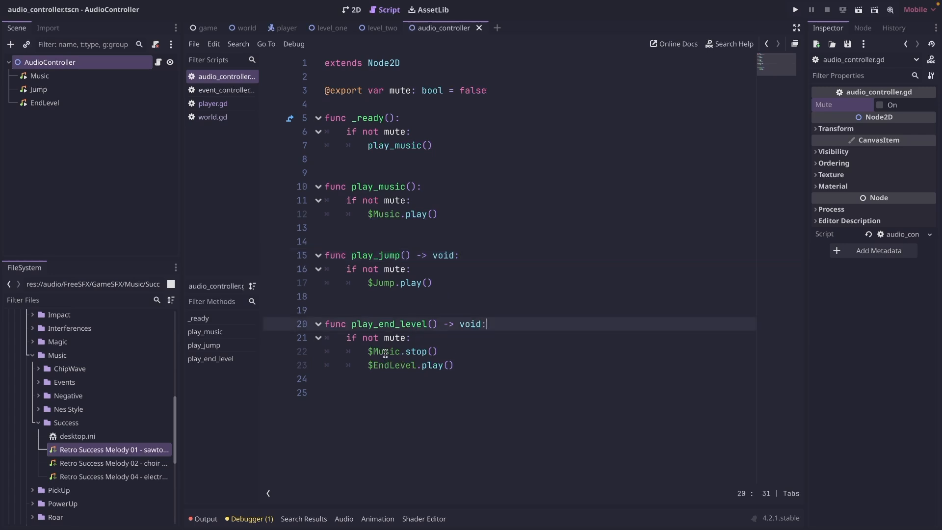
mouse_move(413, 369)
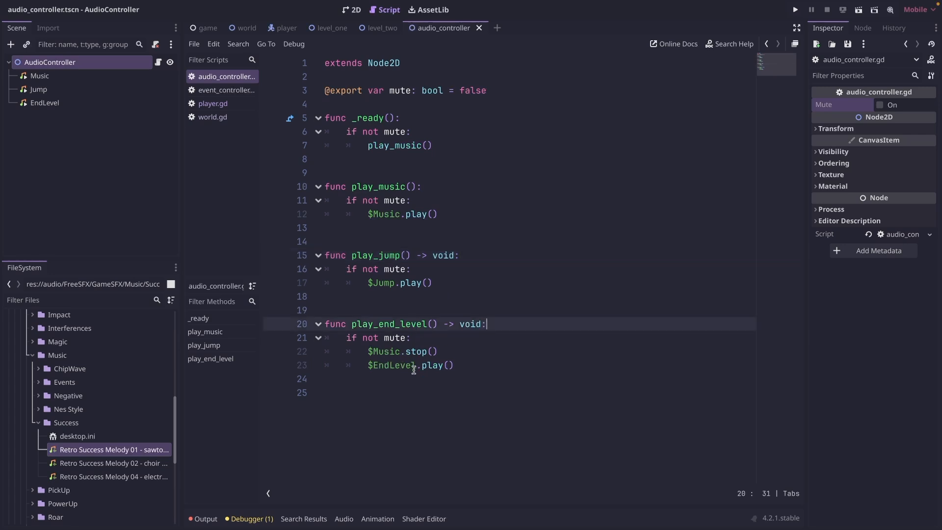
mouse_move(527, 327)
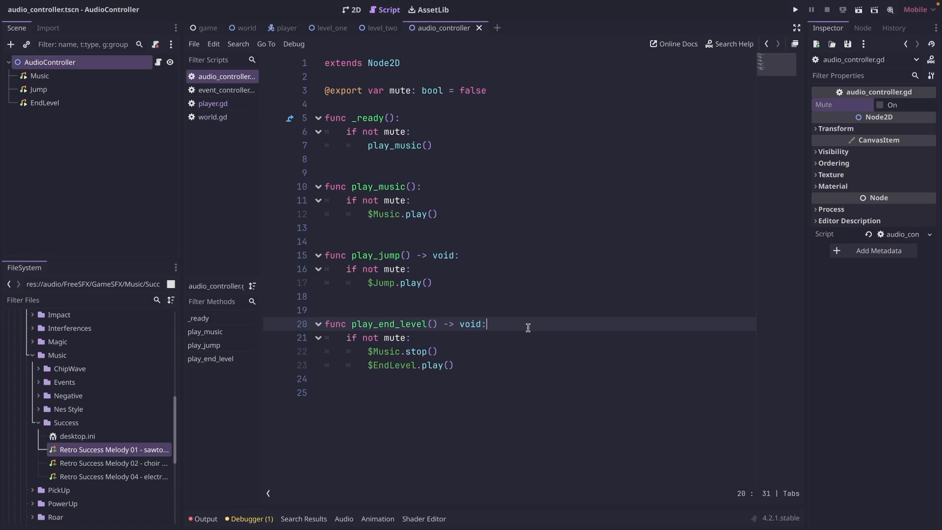
mouse_move(245, 139)
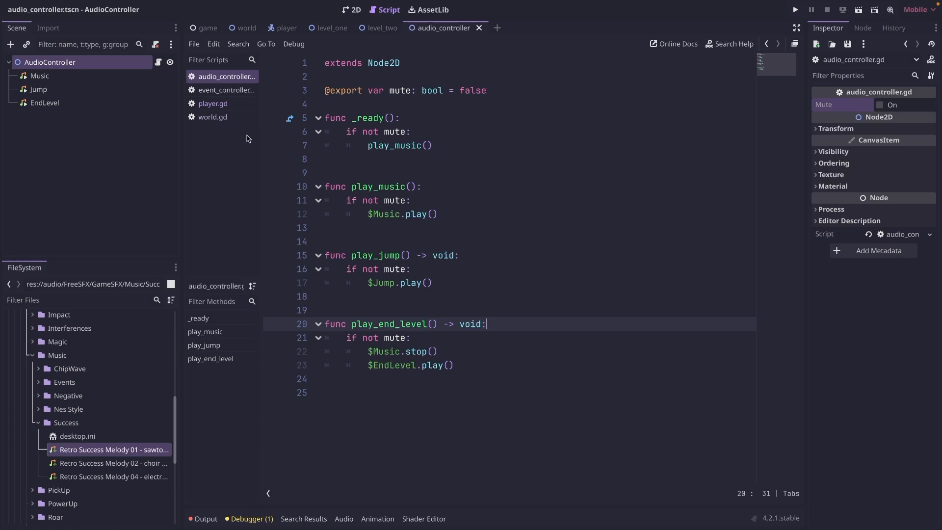
Step: Add res://audio/audio_controller.tscn as the AudioController autoload, then close Project Settings
left_click(94, 6)
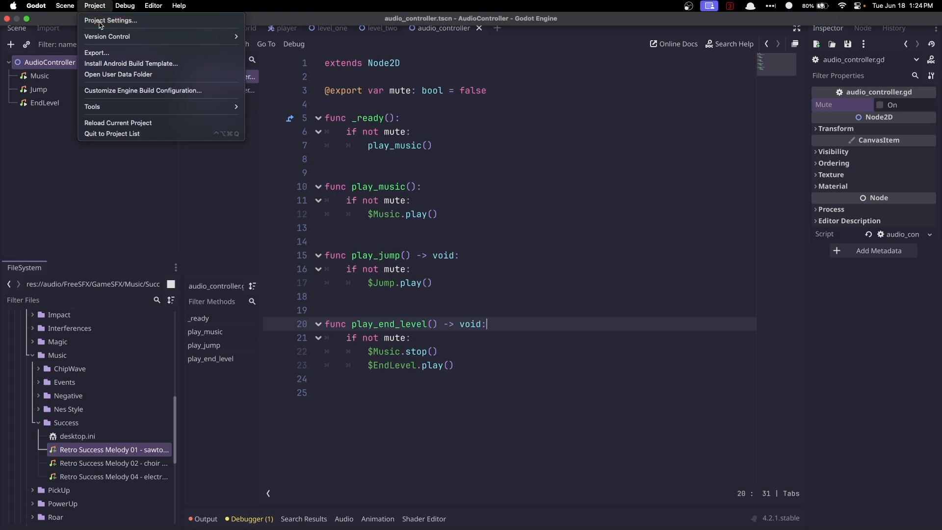
left_click(110, 20)
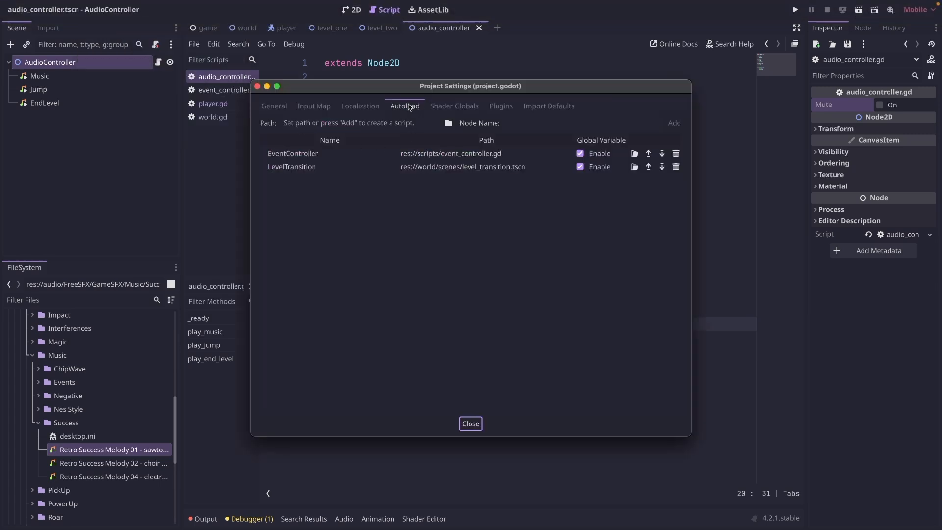
mouse_move(447, 123)
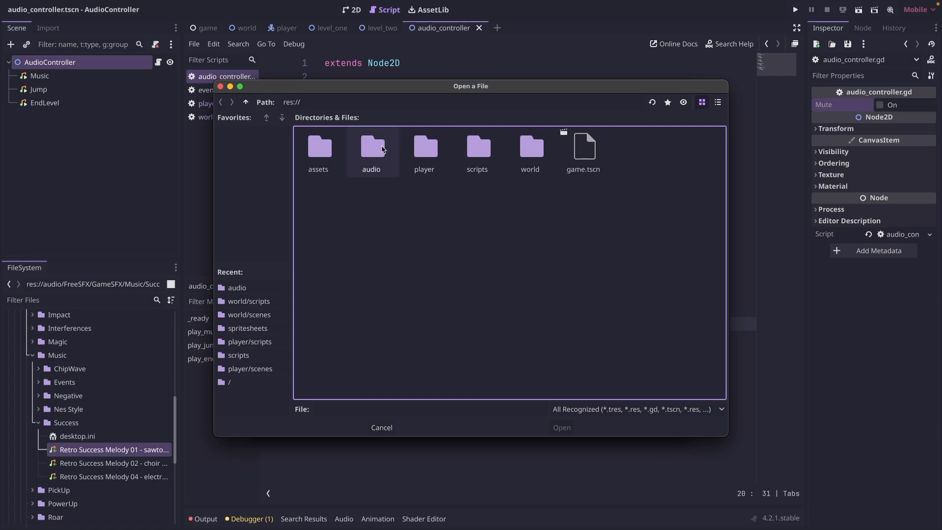
double_click(371, 148)
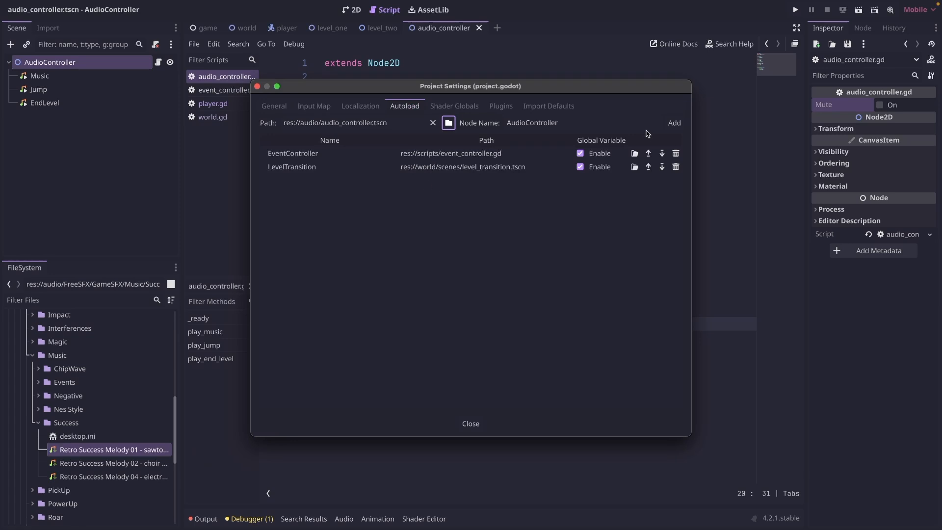
left_click(582, 122)
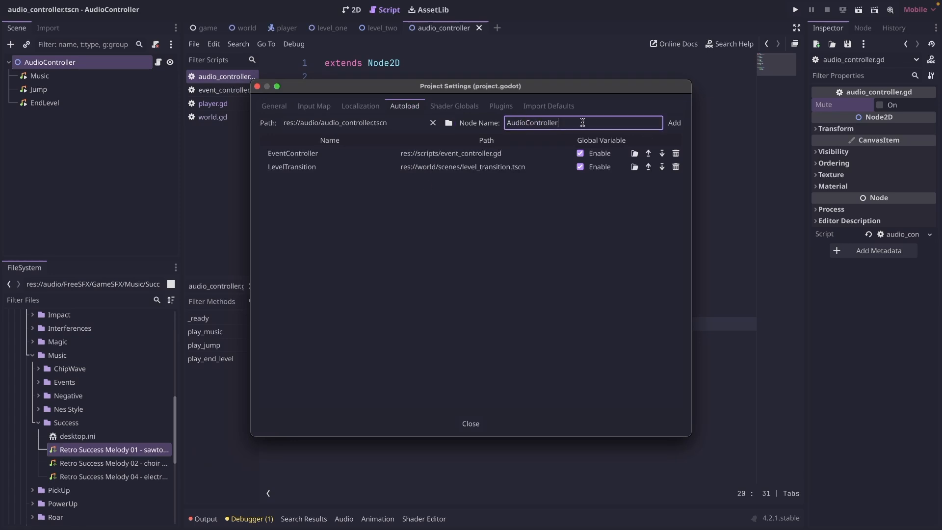
left_click(674, 123)
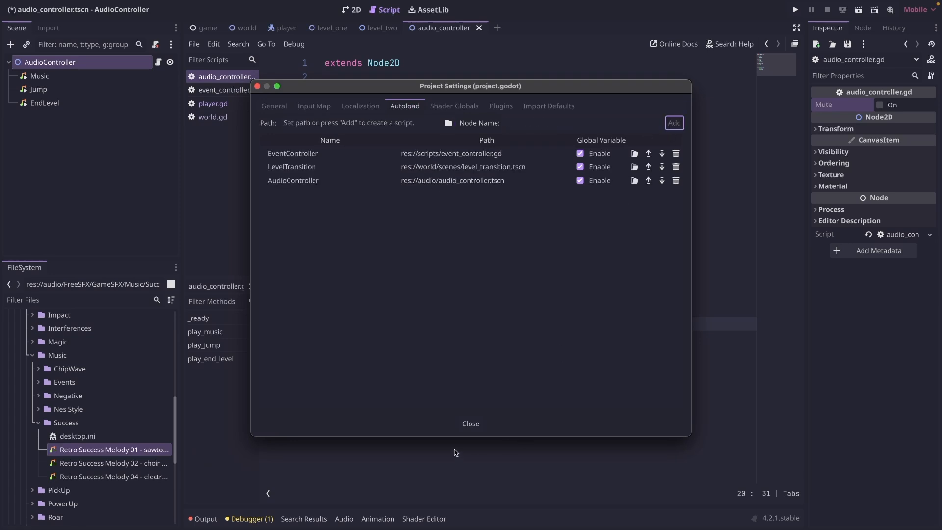
left_click(471, 424)
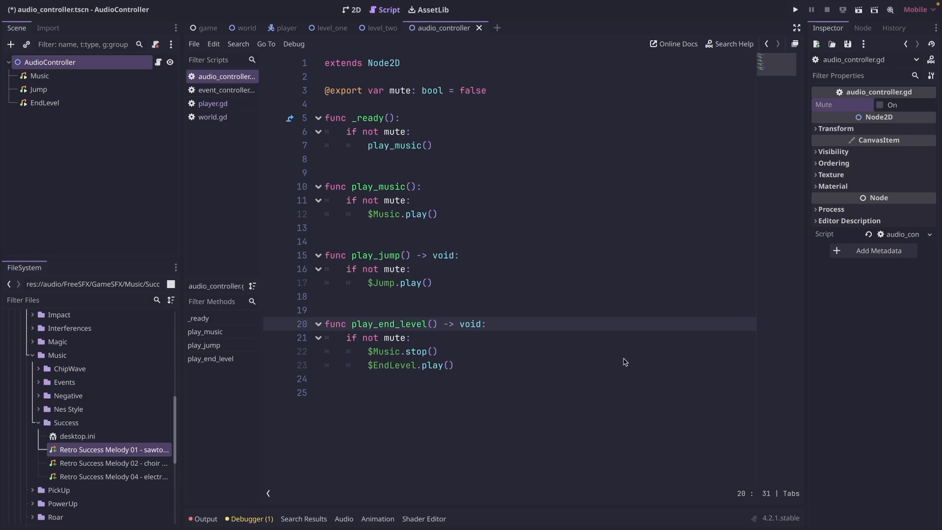
mouse_move(213, 104)
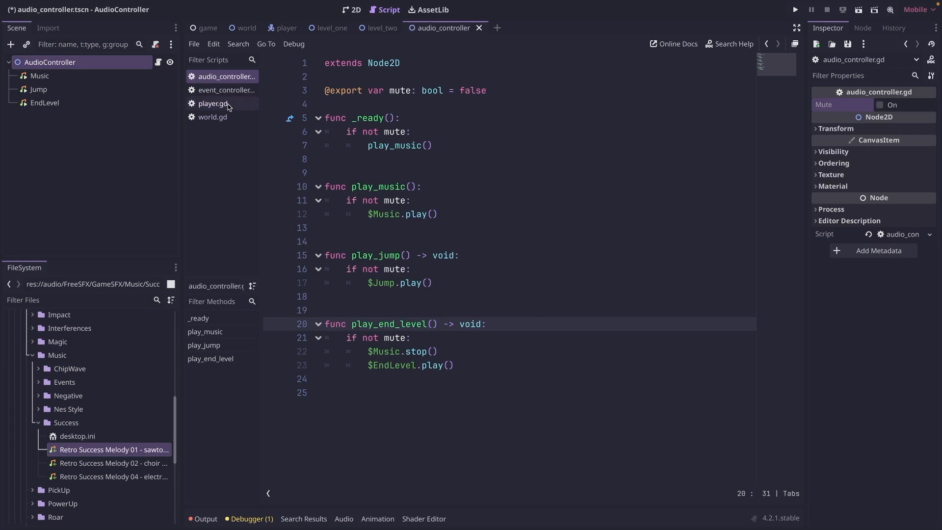
Step: Insert AudioController.play_jump() in player.gd's jump condition, then switch to world.gd
left_click(212, 104)
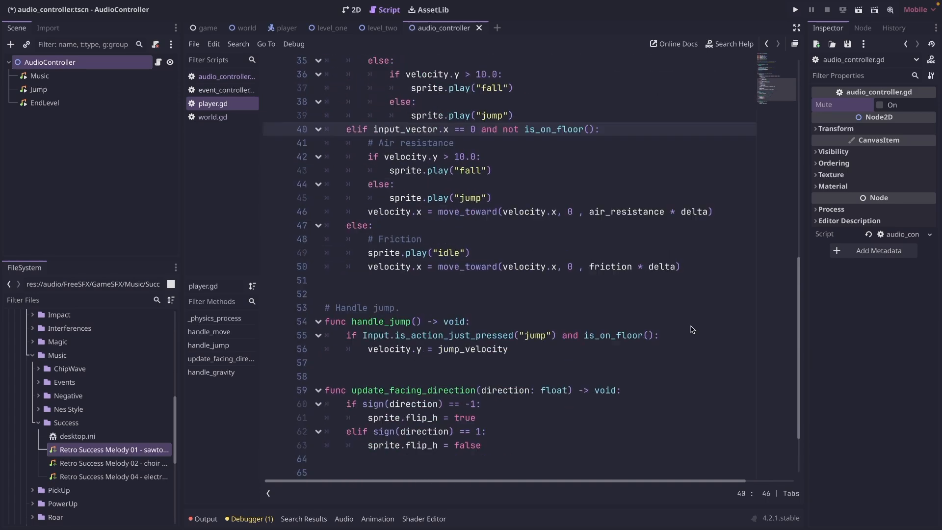
left_click(680, 335)
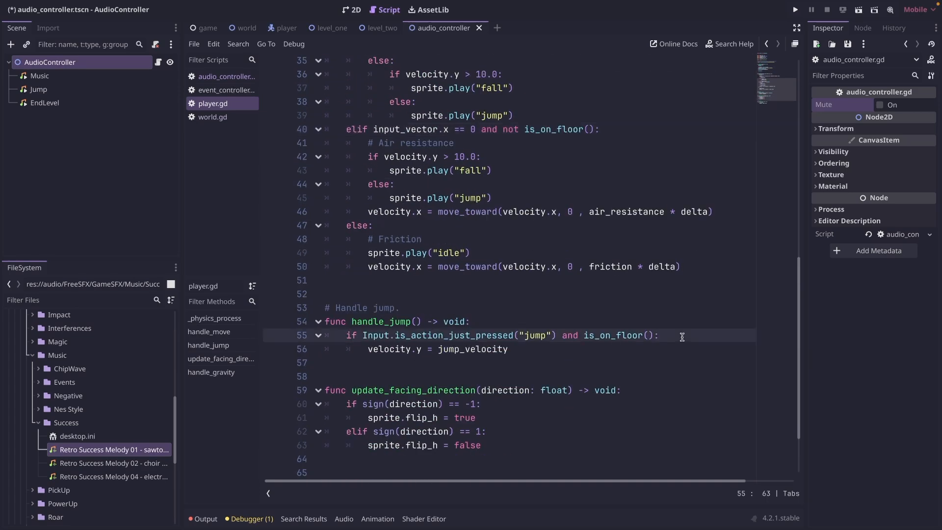
type("AudioController.play_jump()")
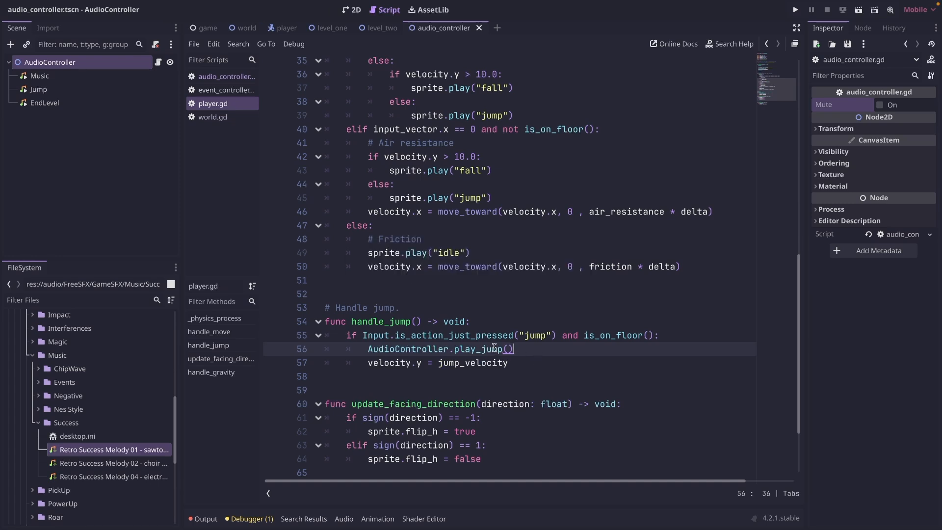
left_click(211, 117)
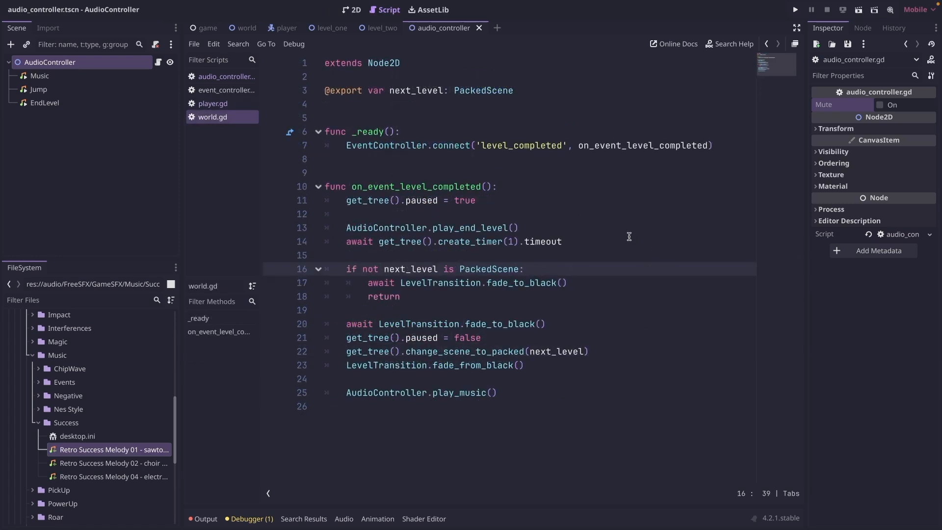
mouse_move(577, 238)
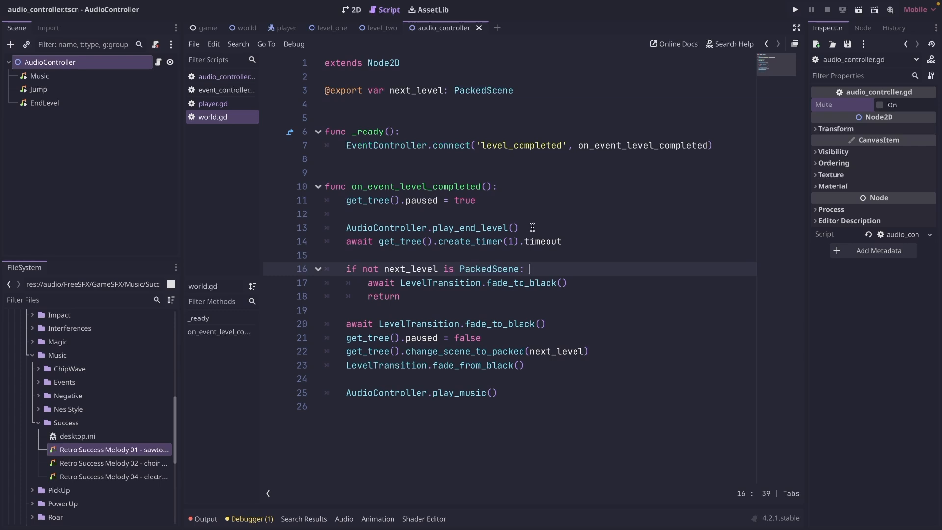
left_click(518, 227)
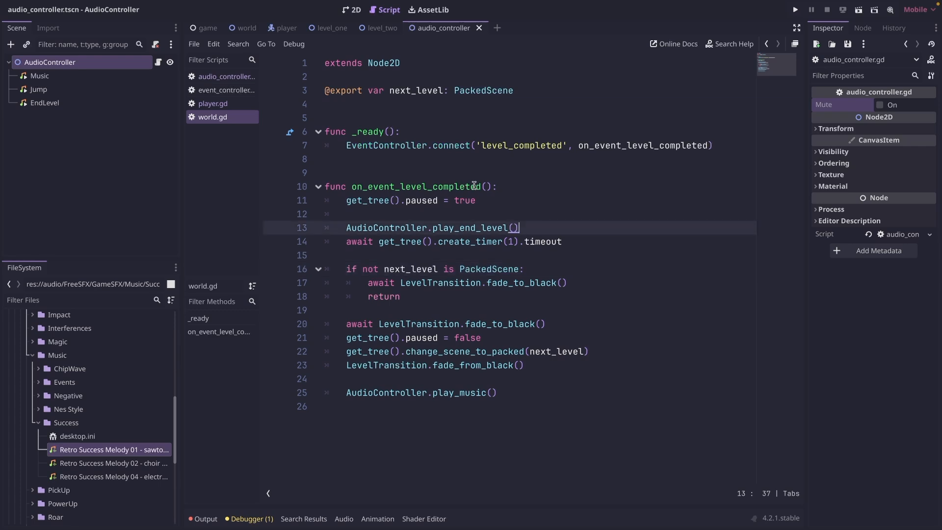
mouse_move(564, 223)
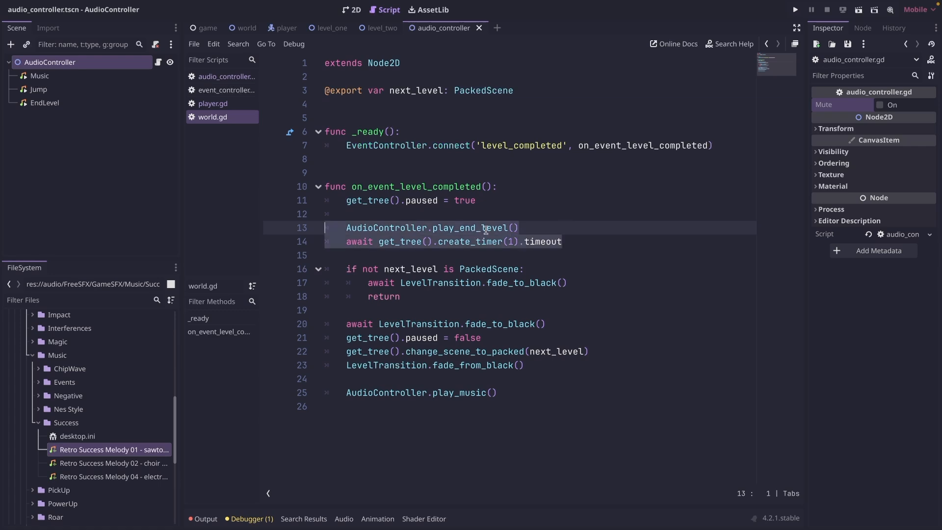
left_click(490, 227)
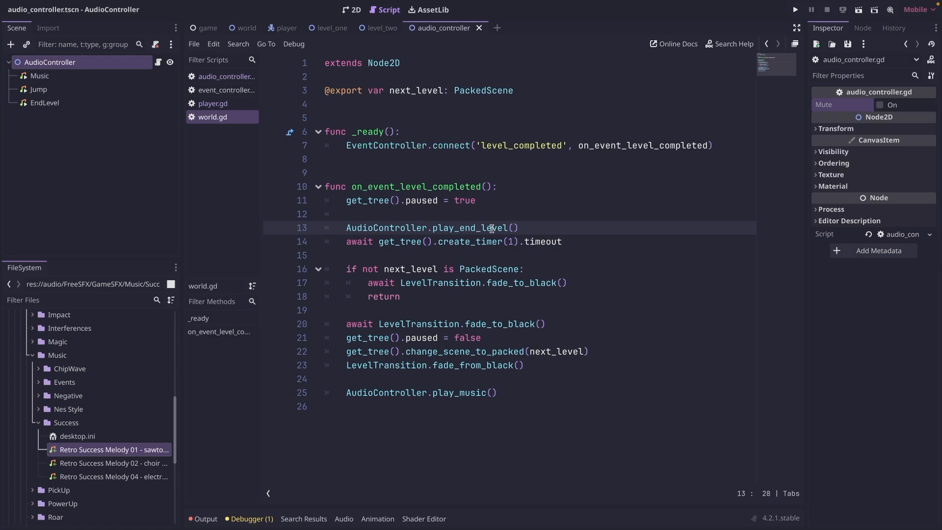
left_click(225, 76)
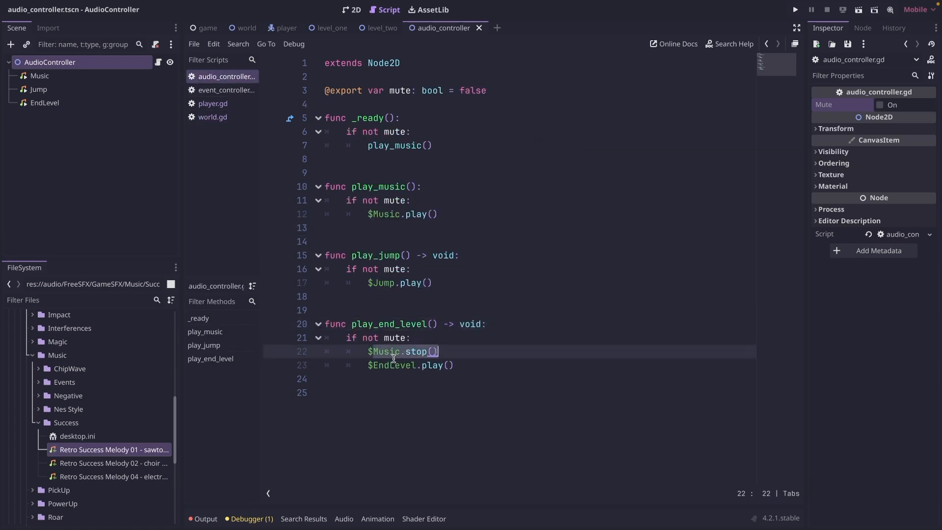
left_click(454, 364)
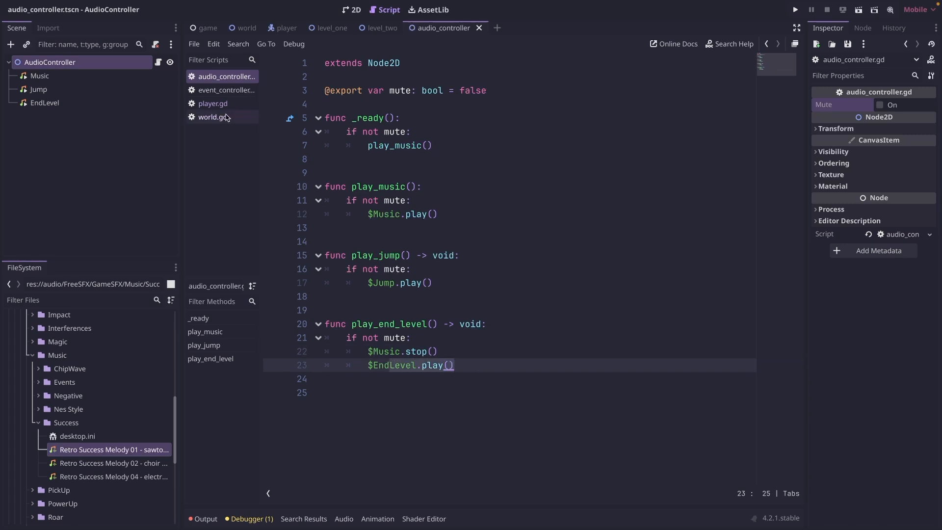
left_click(213, 116)
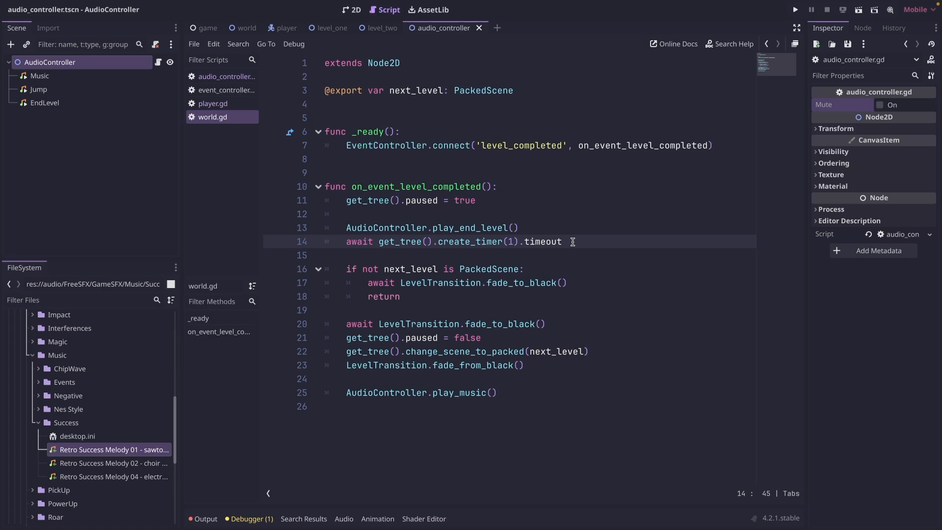
left_click(496, 392)
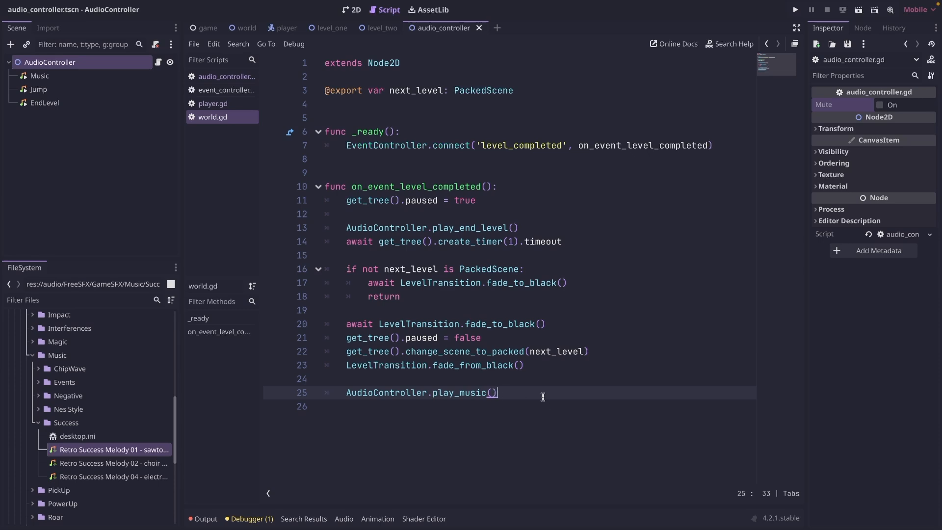
mouse_move(789, 11)
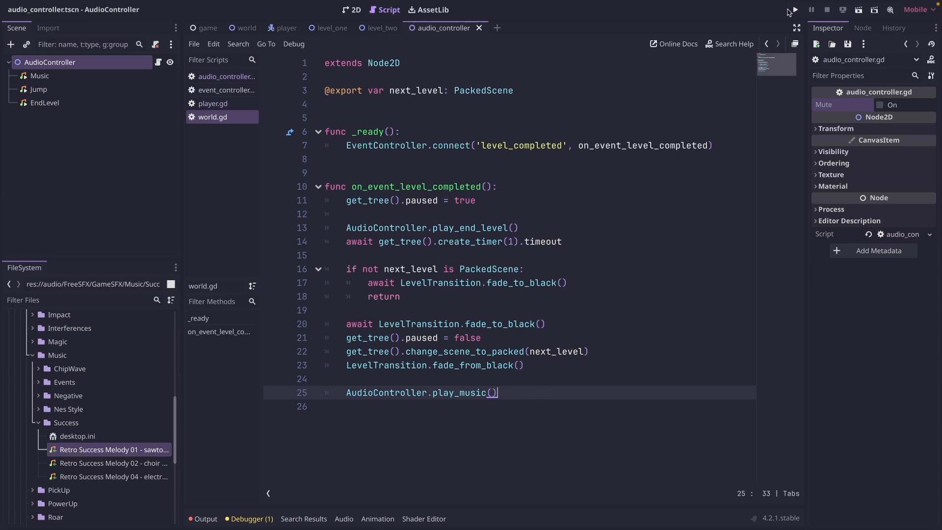
Step: Run the project and move the fox right toward the exit door
left_click(792, 10)
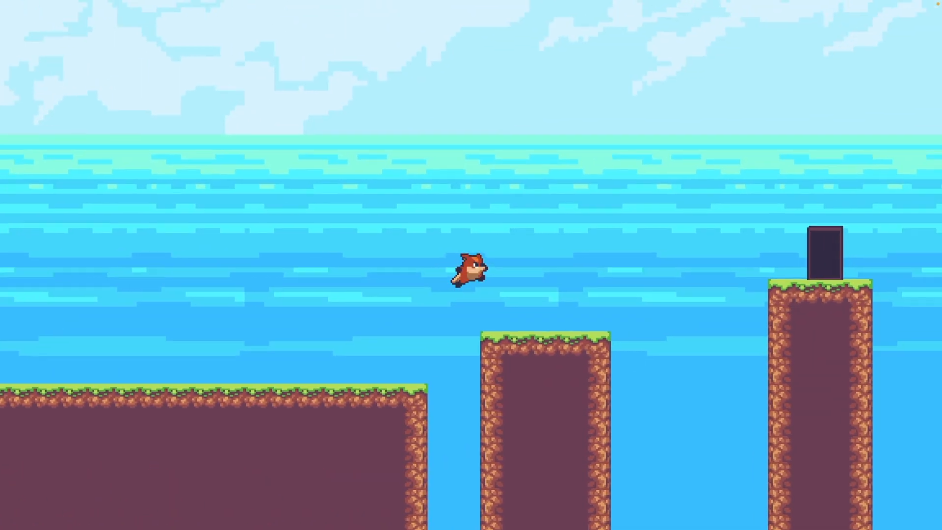
key("right")
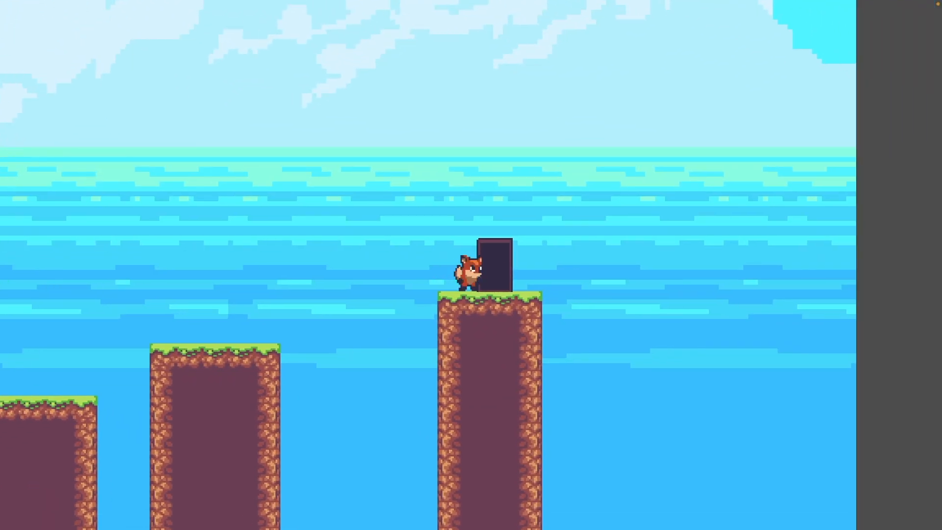